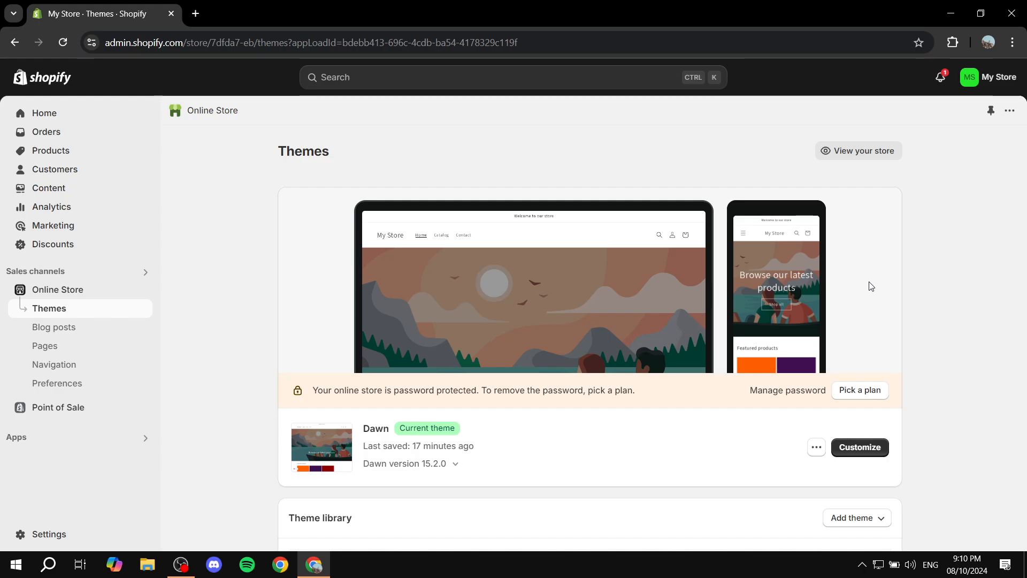
mouse_move(260, 283)
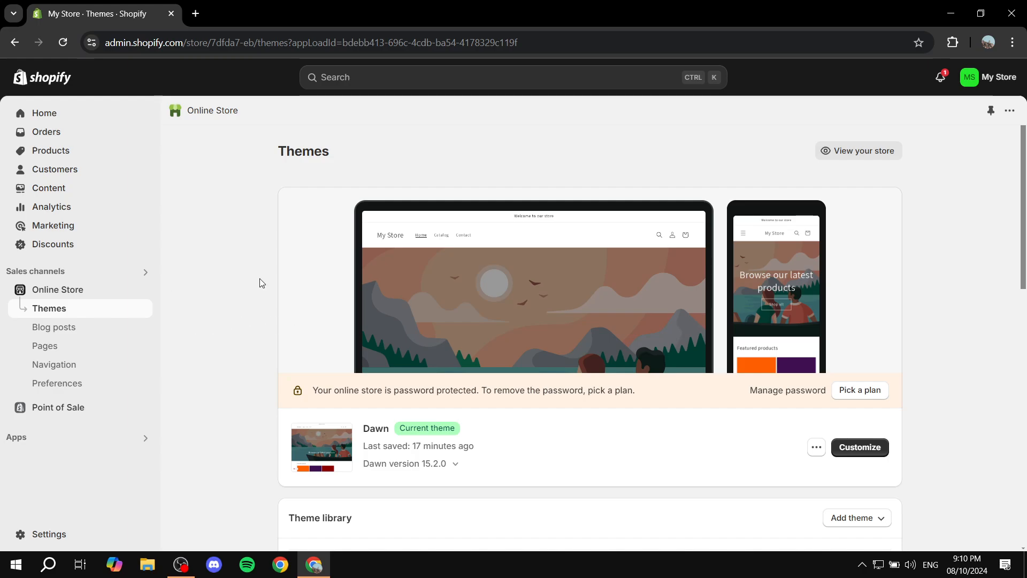
mouse_move(126, 519)
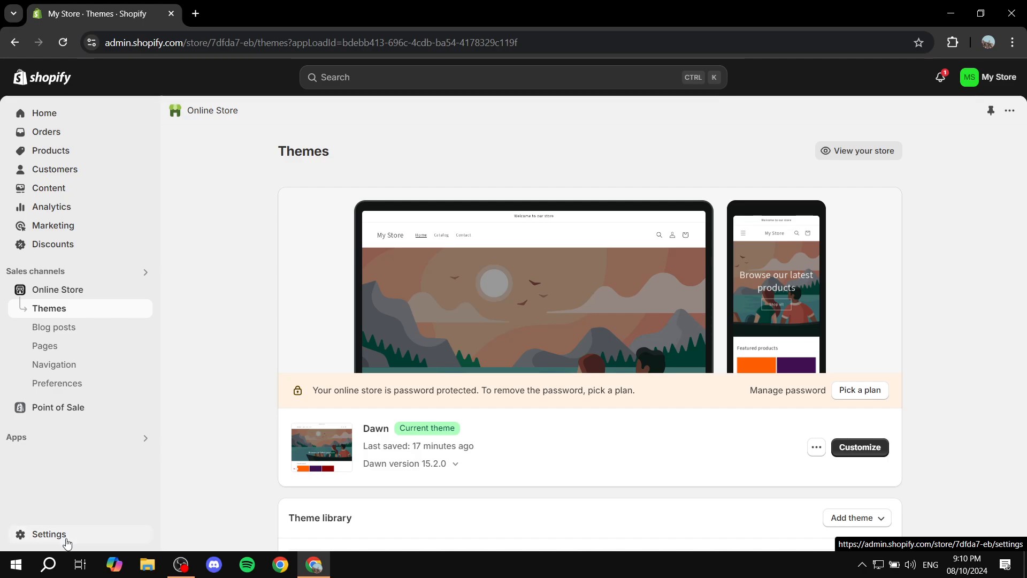
Go from the Themes page to the store's General settings via the sidebar Settings link.
left_click(49, 534)
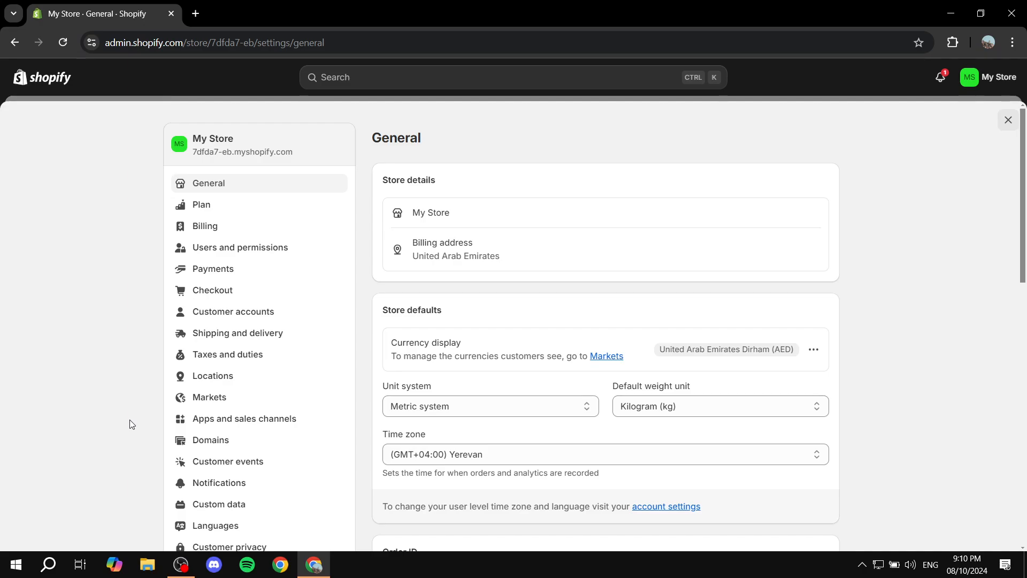
mouse_move(262, 290)
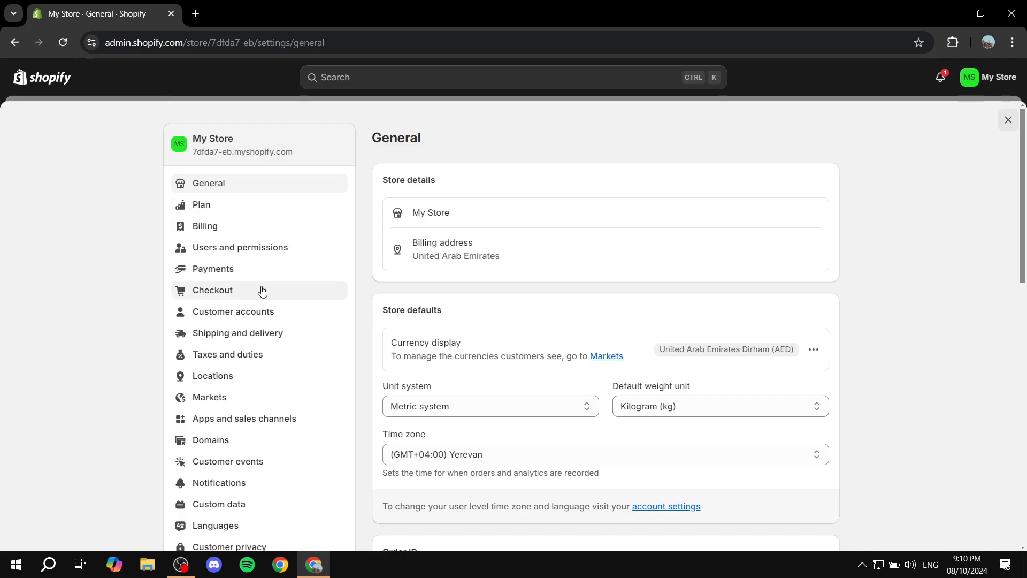
mouse_move(210, 303)
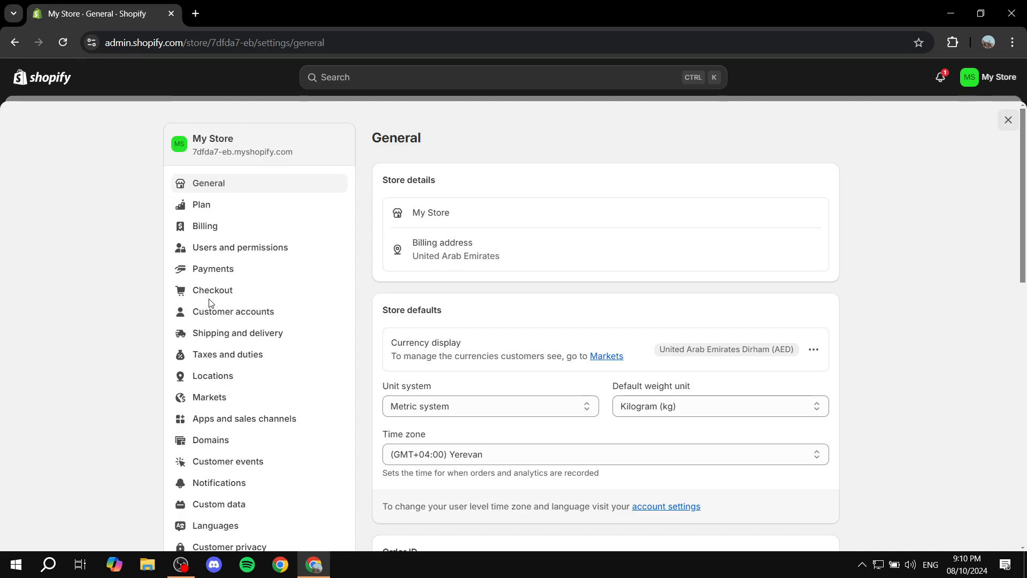
mouse_move(212, 294)
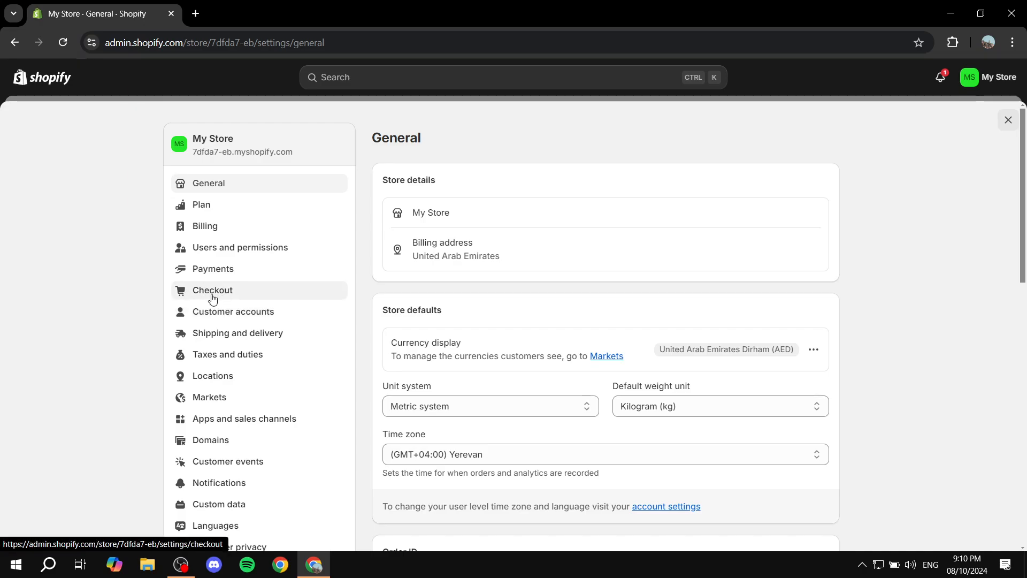
mouse_move(212, 295)
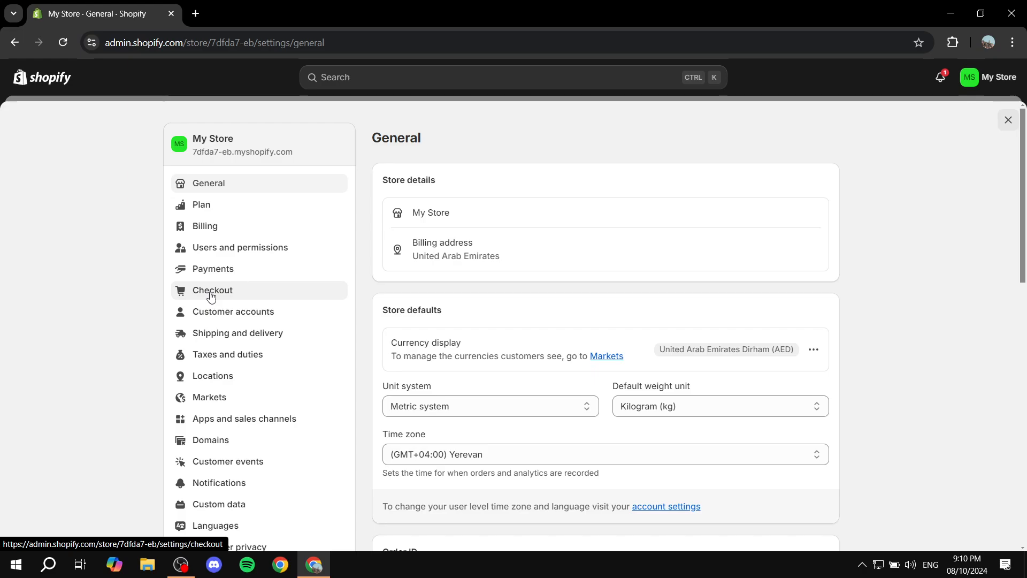
In Checkout customer information, set Address line 2 to Don't include and save.
left_click(212, 290)
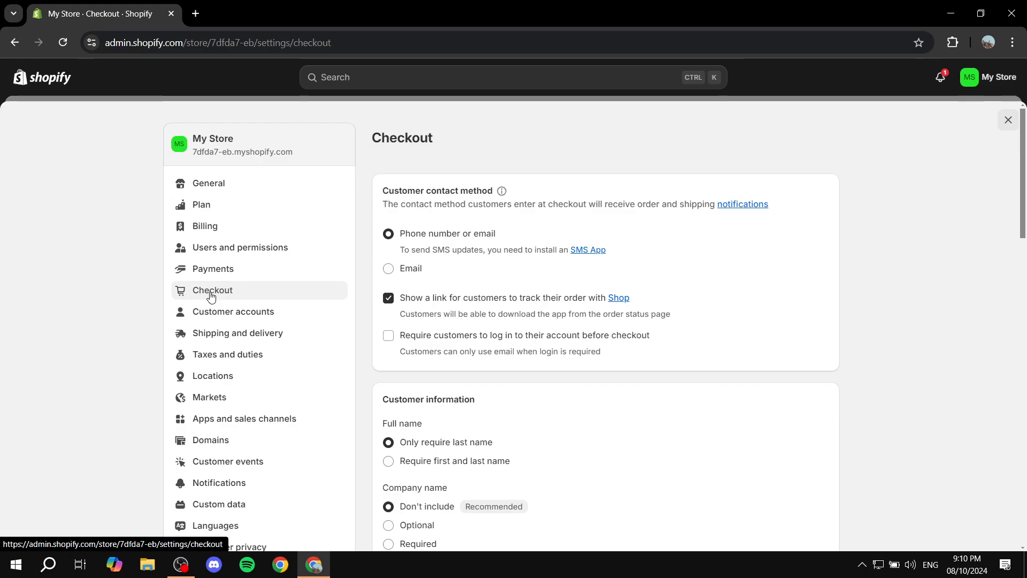
scroll("down", 3)
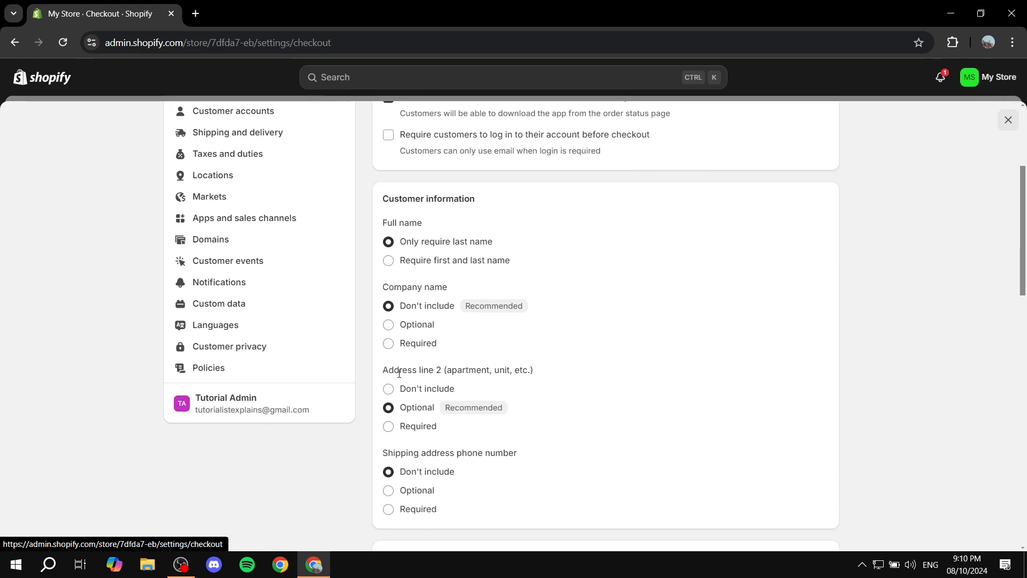
mouse_move(514, 468)
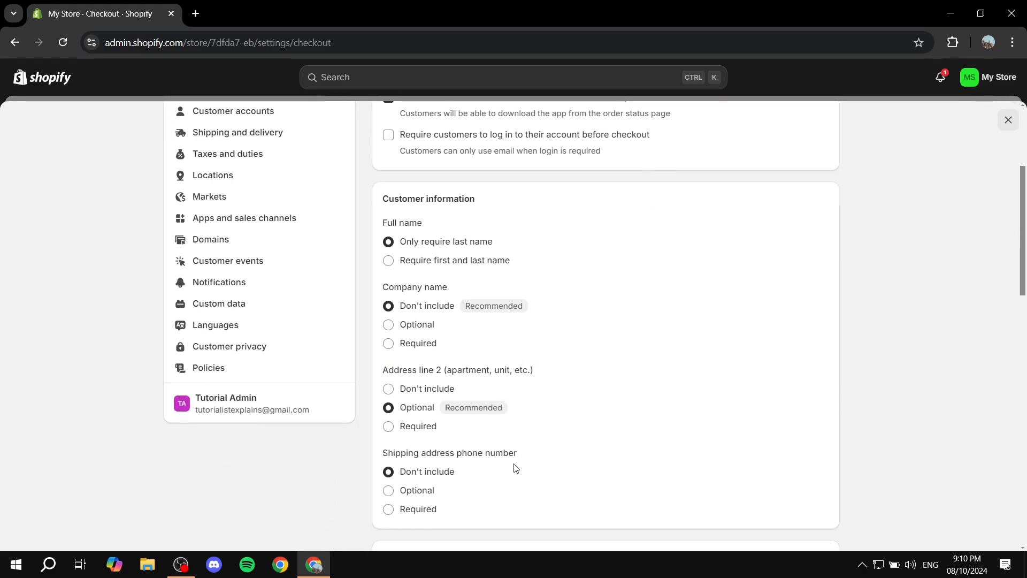
mouse_move(395, 367)
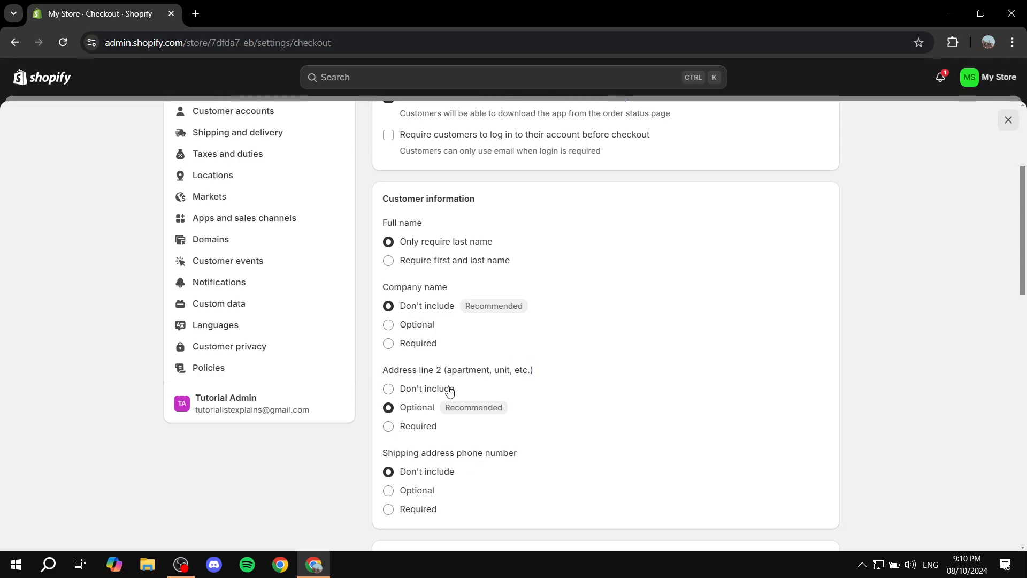
left_click(388, 388)
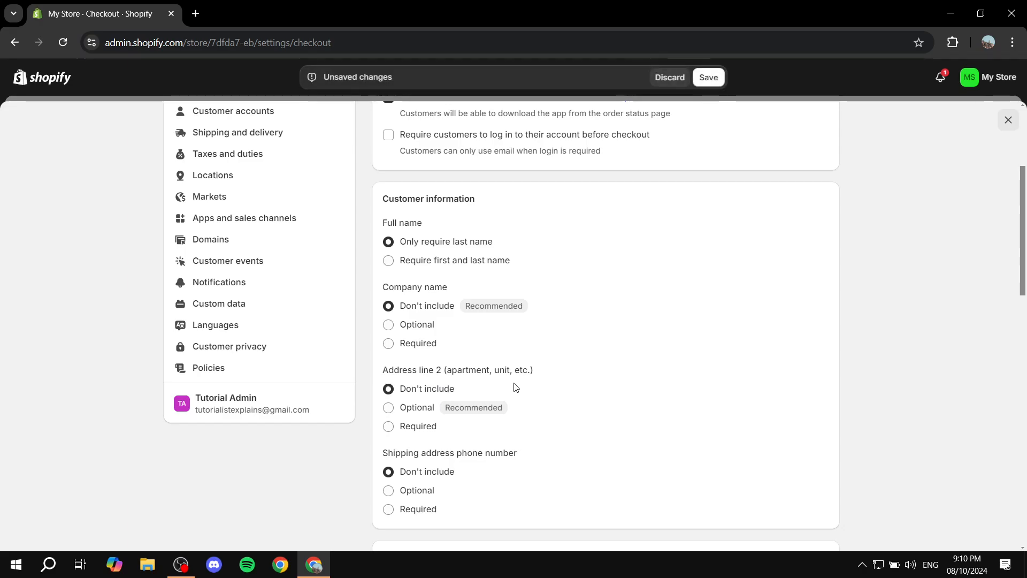
mouse_move(726, 105)
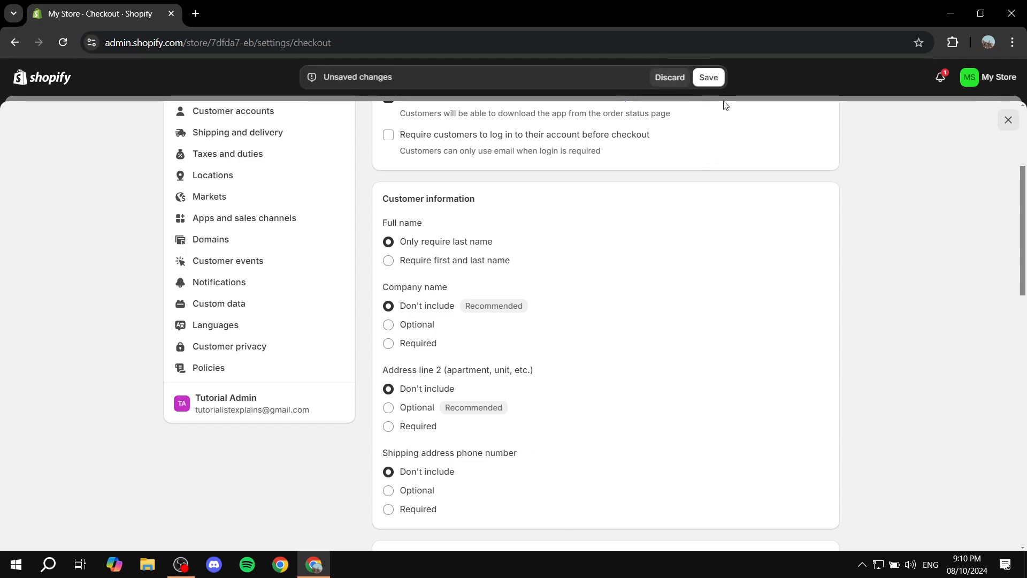
left_click(707, 77)
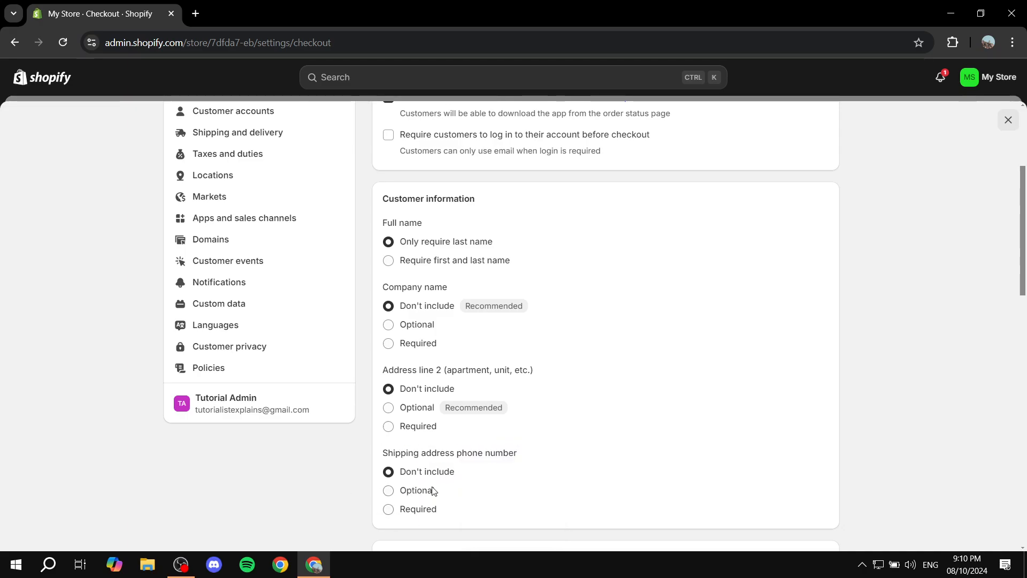
mouse_move(400, 509)
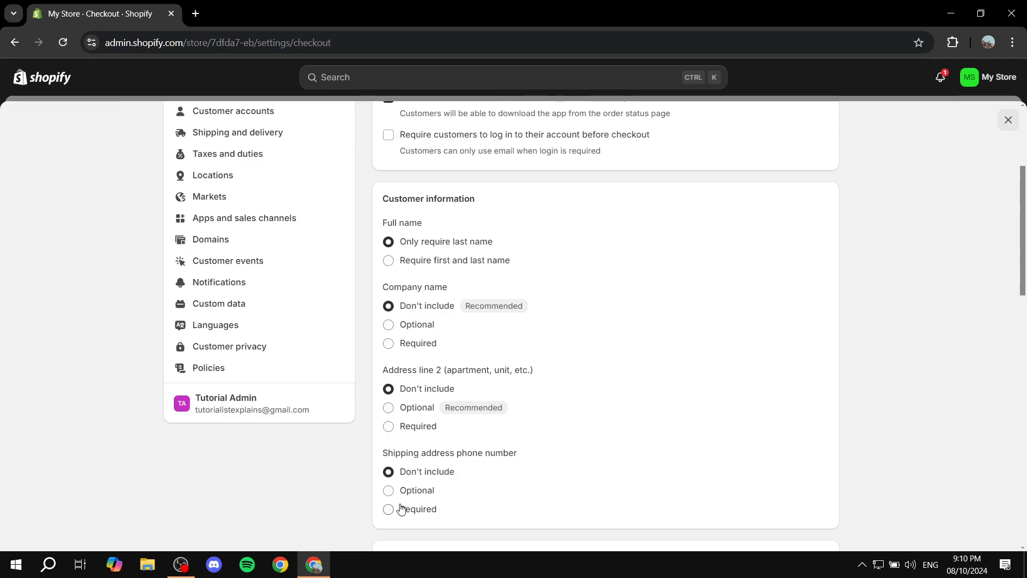
mouse_move(368, 292)
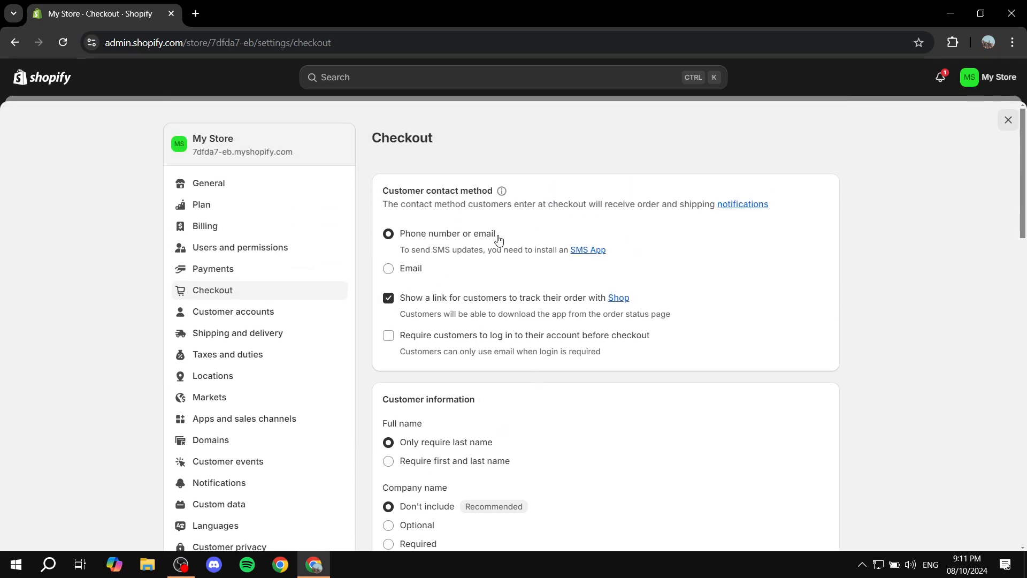
Recheck the Address line 2 option and save the pending Checkout settings changes.
scroll("down", 3)
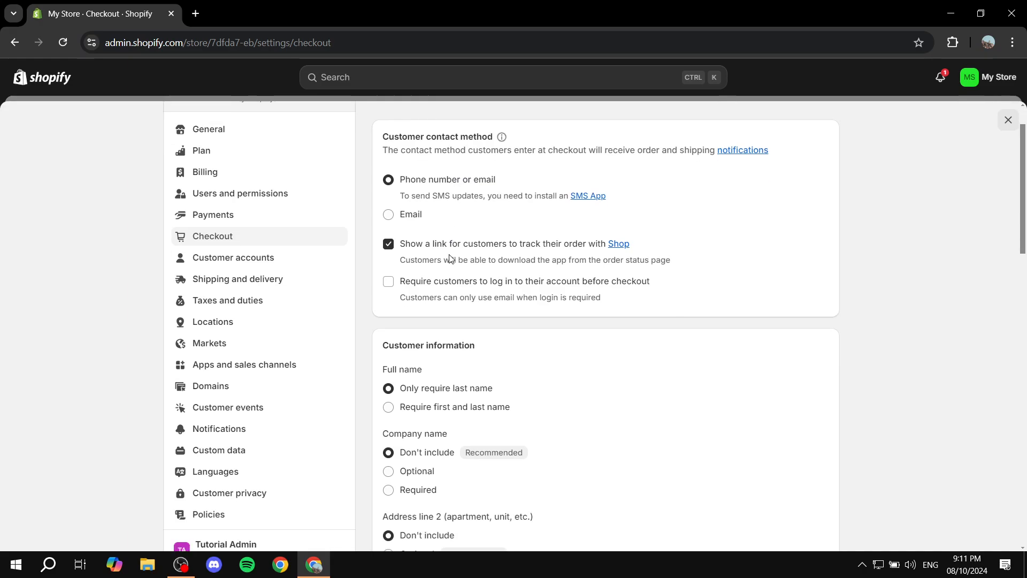
scroll("down", 3)
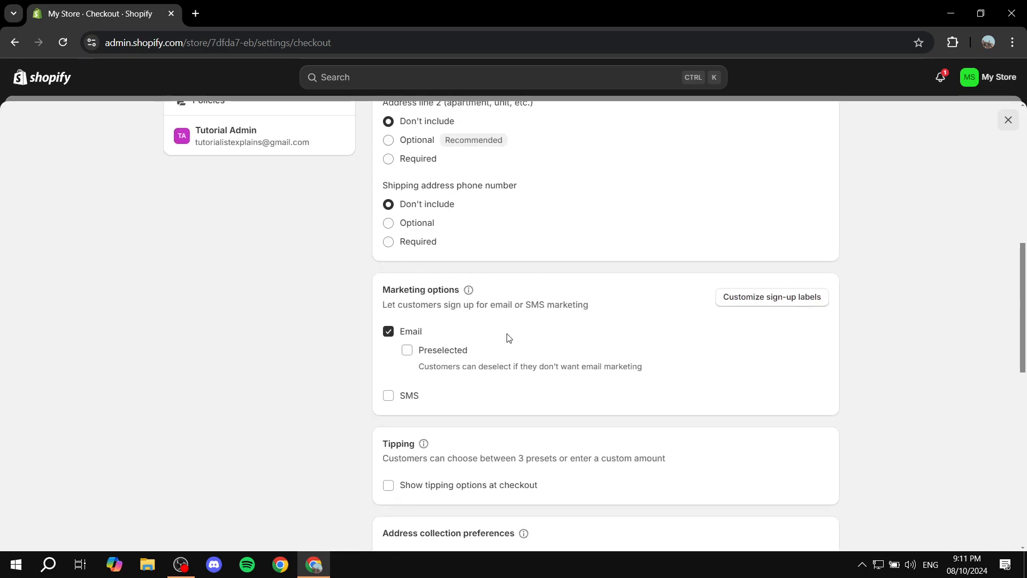
scroll("down", 3)
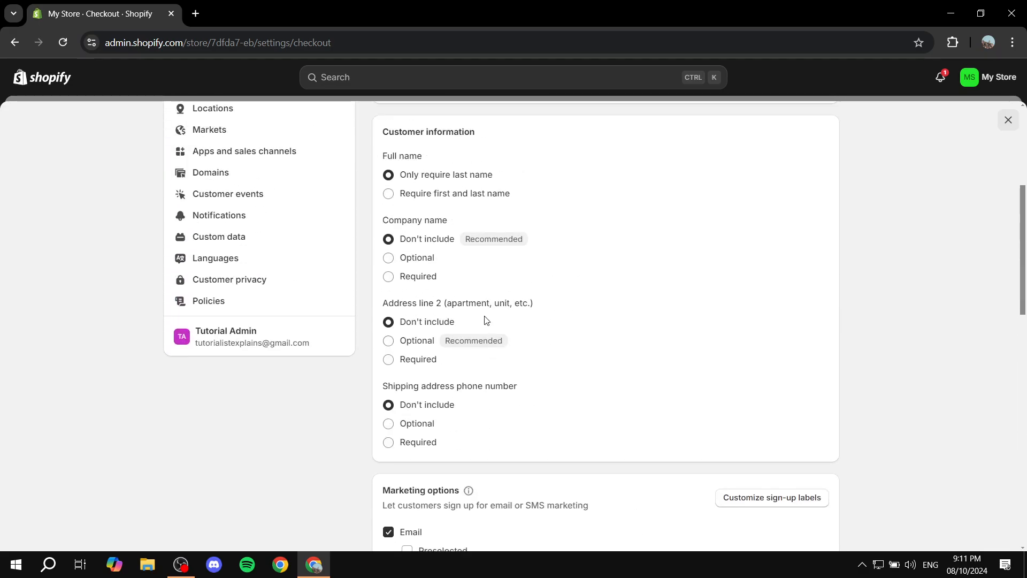
double_click(402, 303)
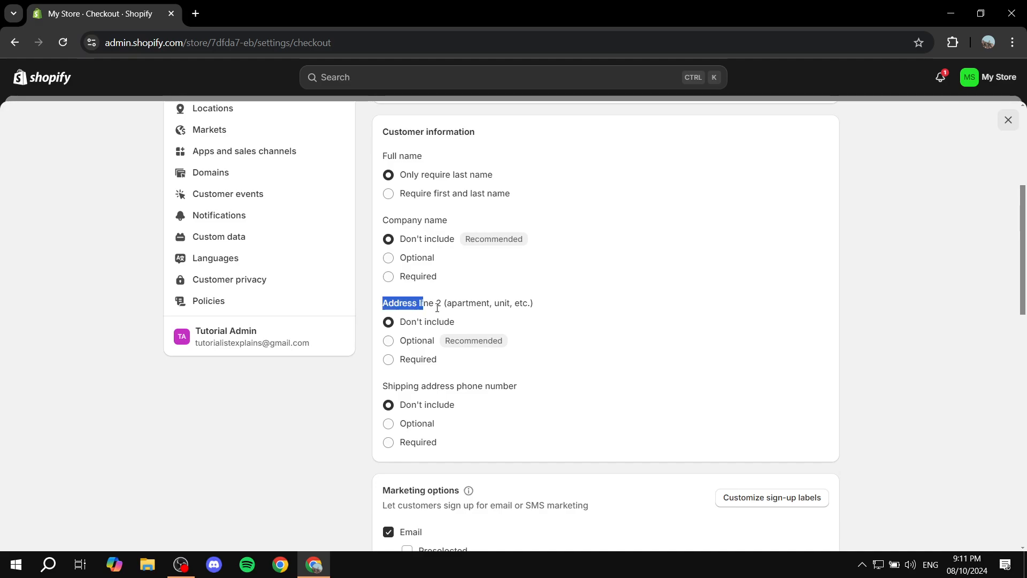
triple_click(458, 303)
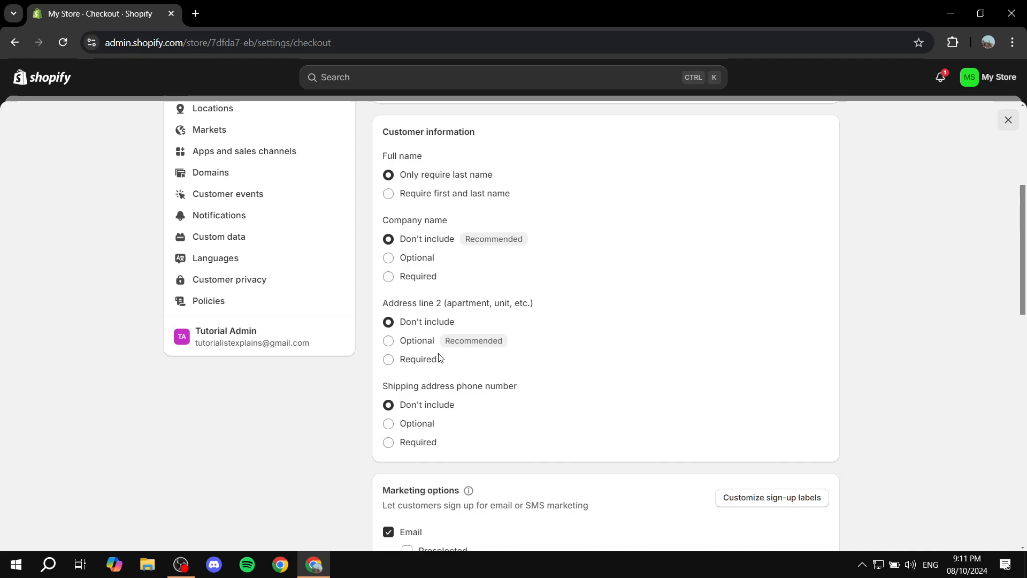
left_click(388, 340)
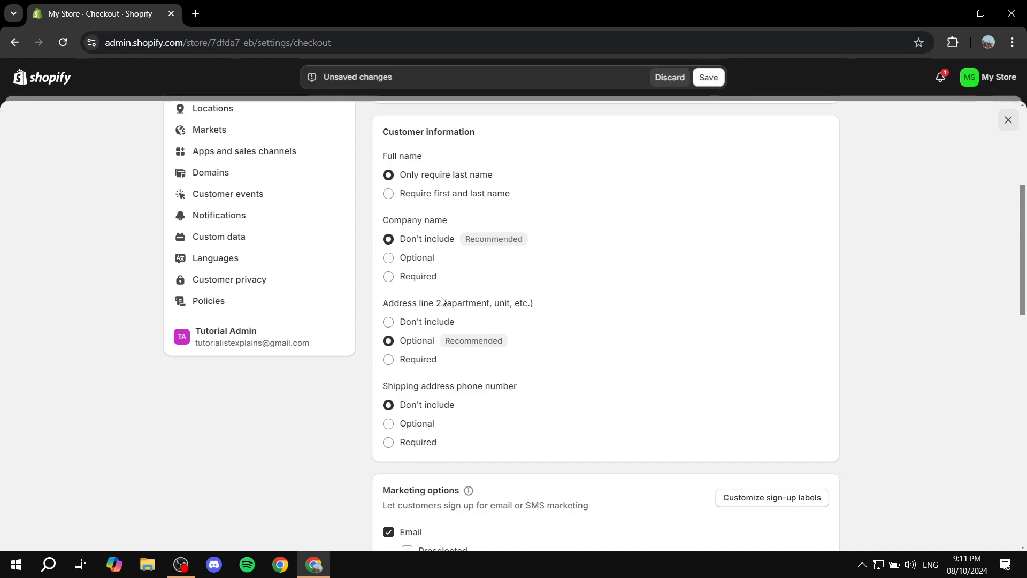
left_click(707, 77)
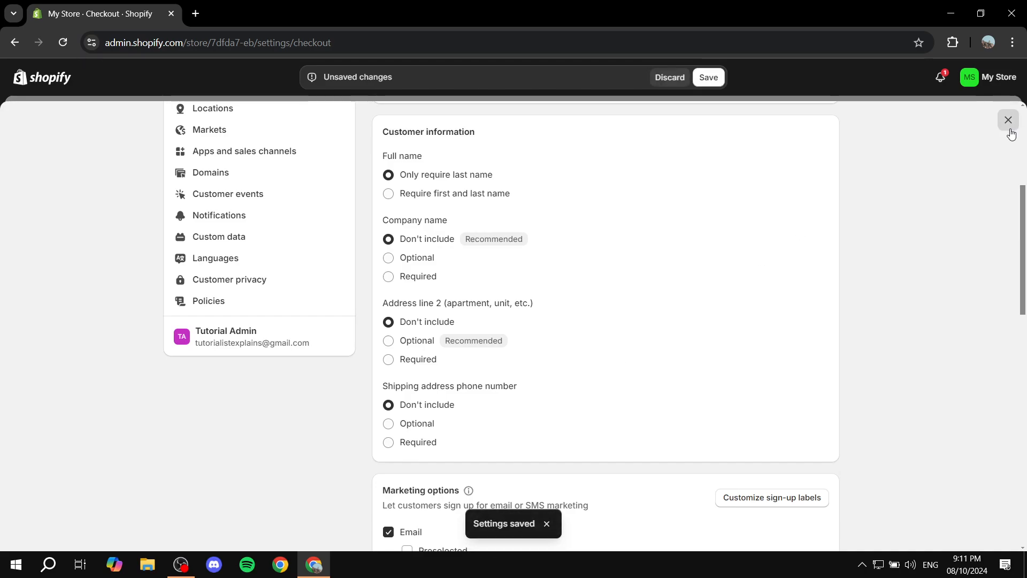
left_click(708, 77)
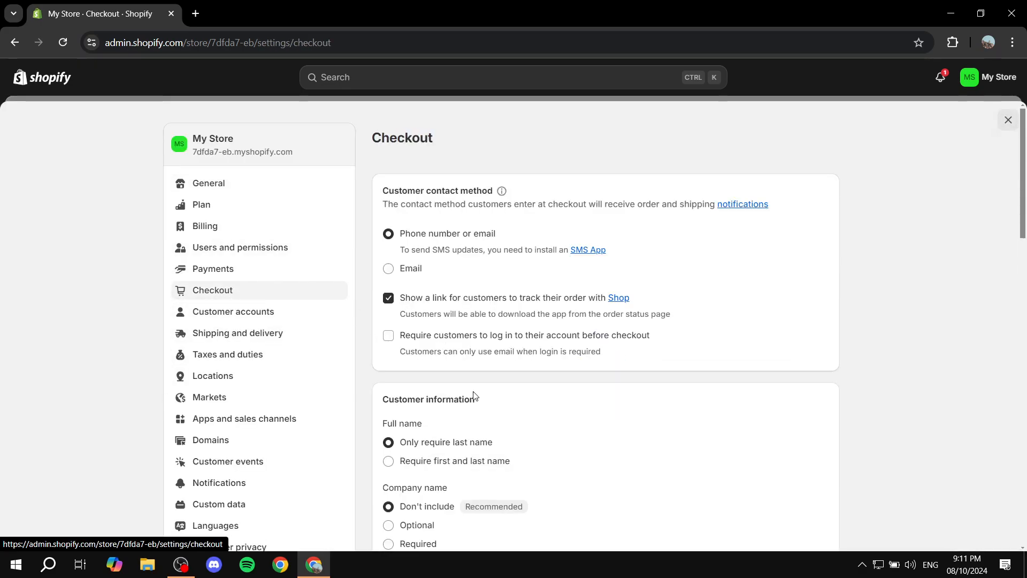
scroll("down", 3)
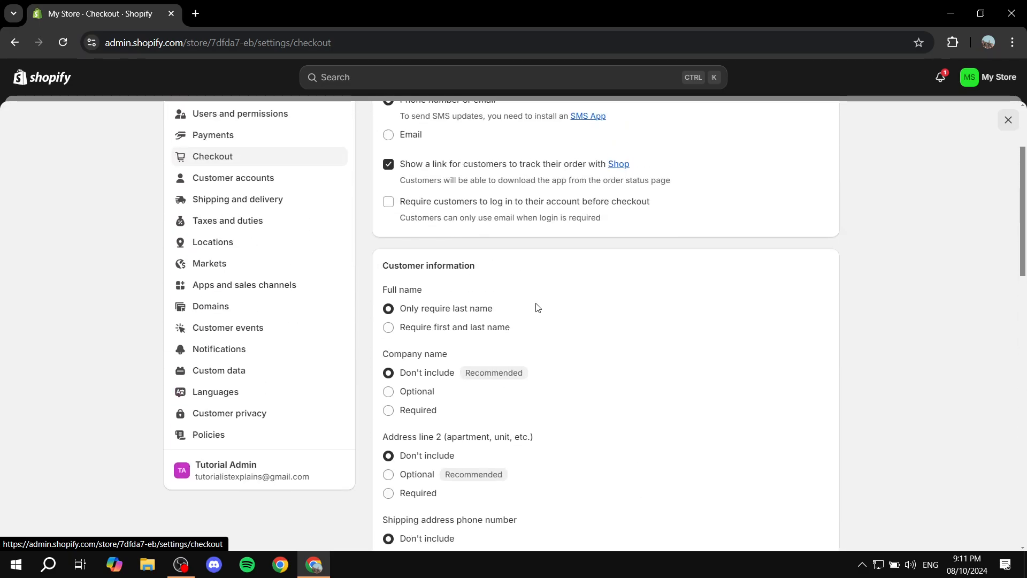
mouse_move(534, 283)
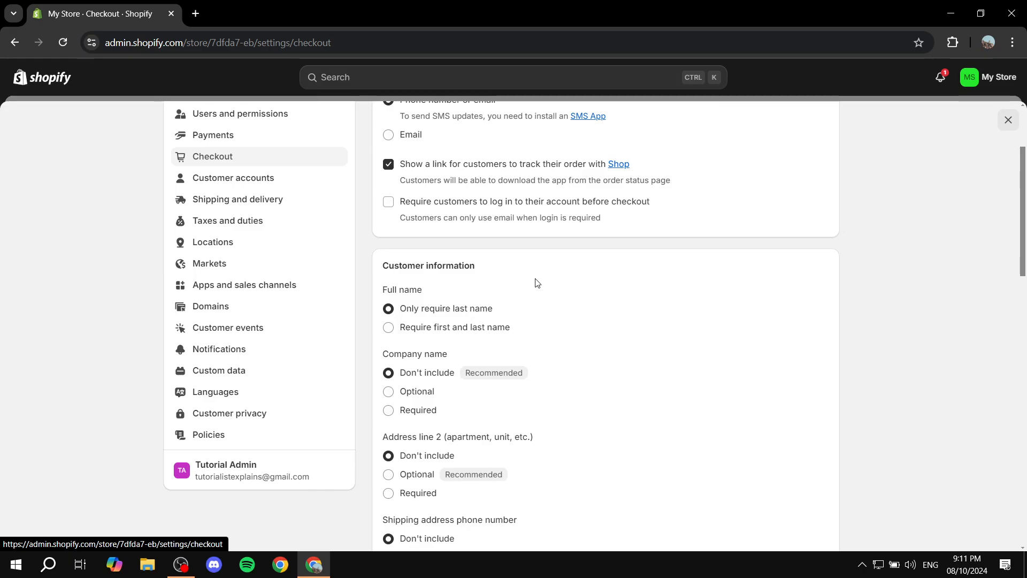
mouse_move(529, 389)
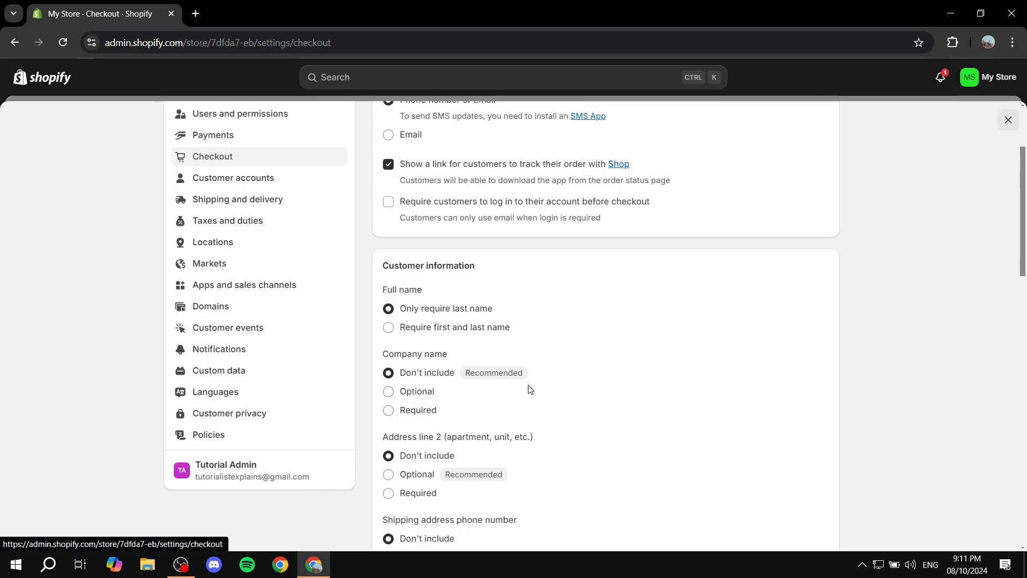
mouse_move(621, 321)
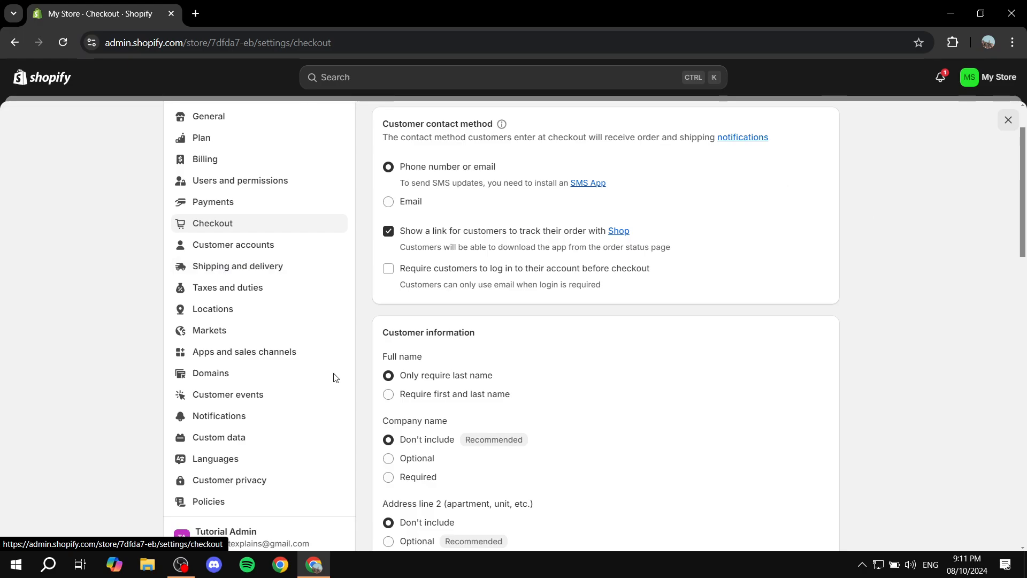
mouse_move(238, 265)
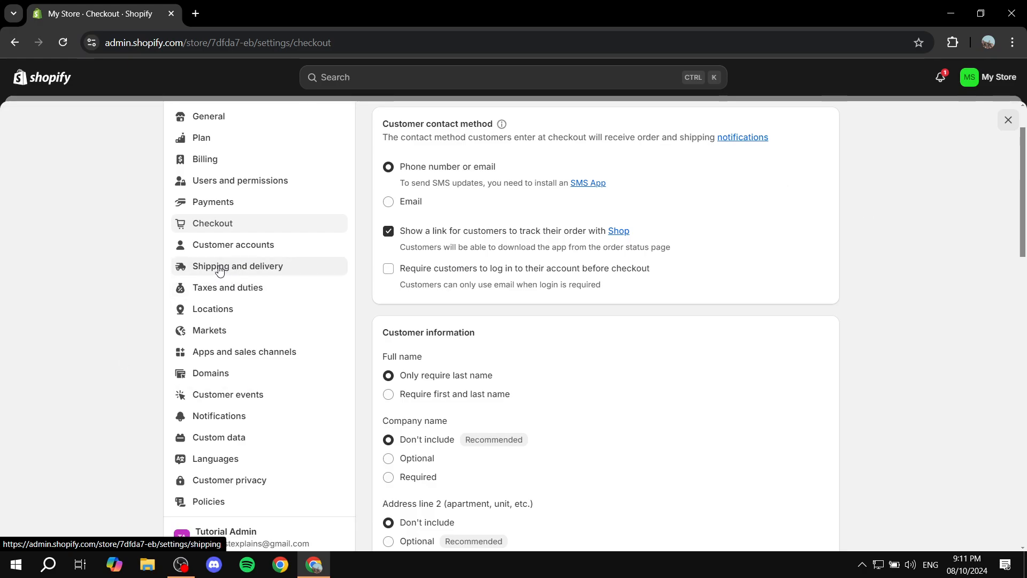
Open the Packing slip template under Shipping and delivery and preview it as a PDF.
left_click(237, 266)
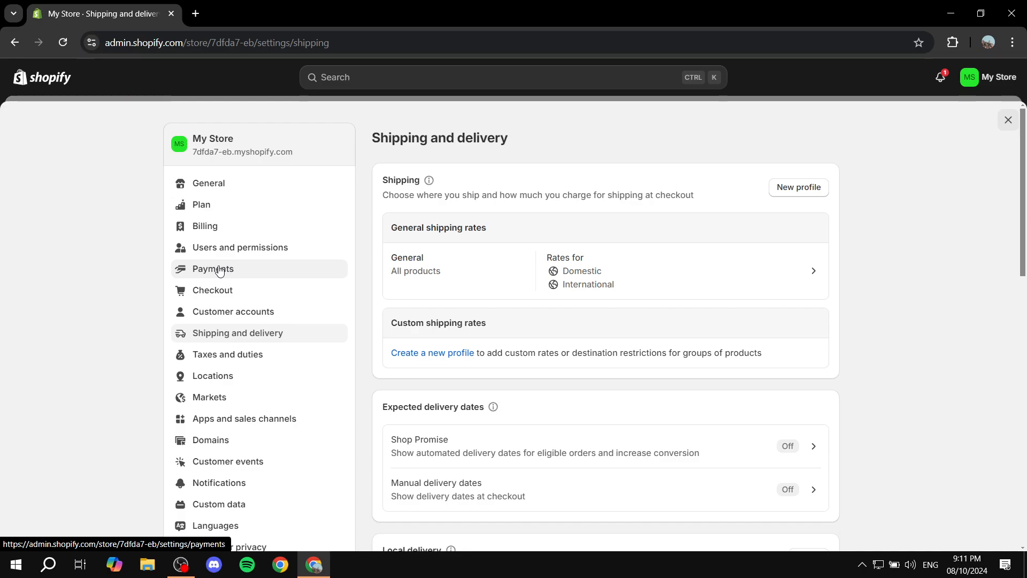
scroll("down", 3)
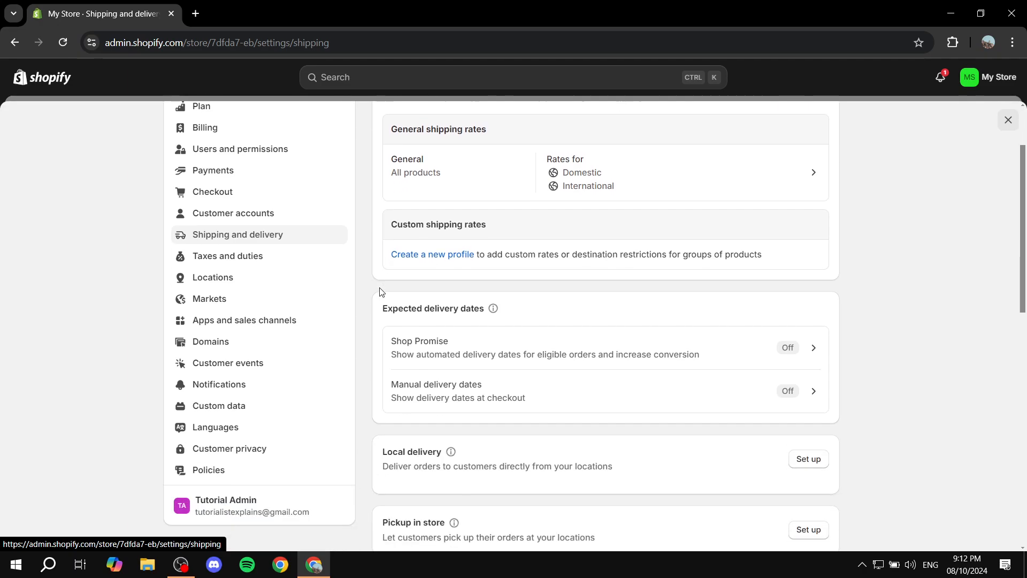
scroll("down", 3)
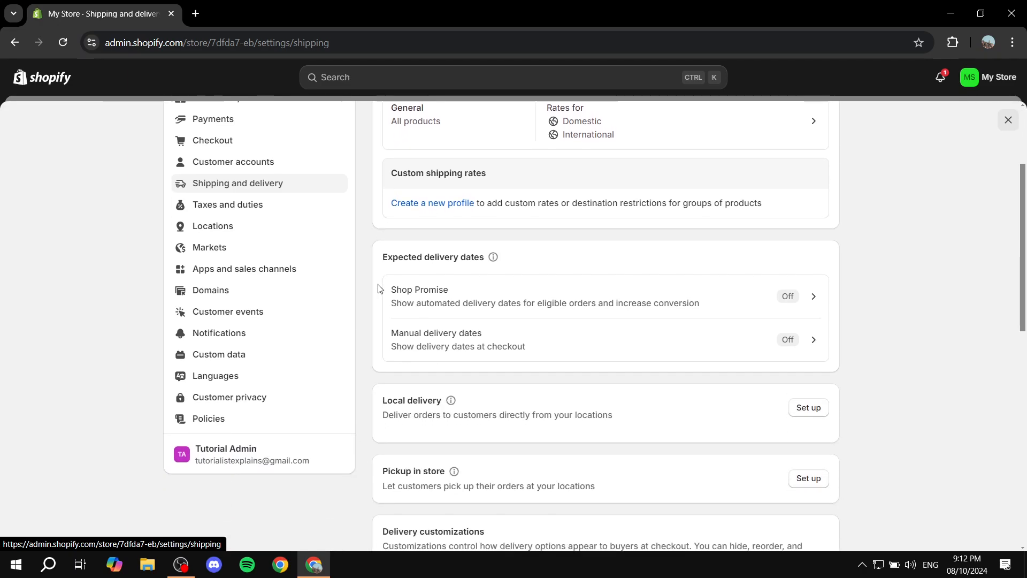
scroll("down", 3)
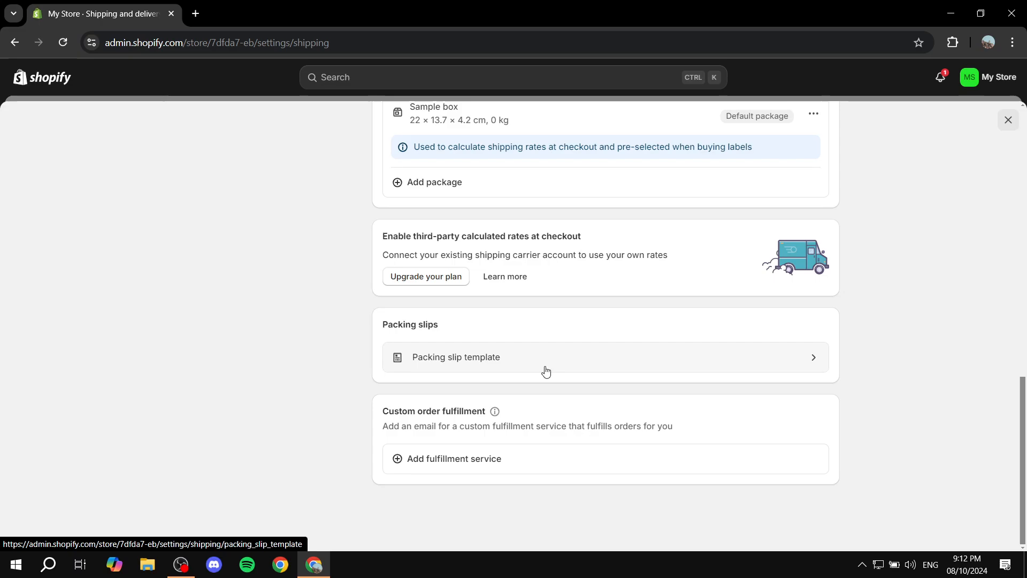
left_click(456, 357)
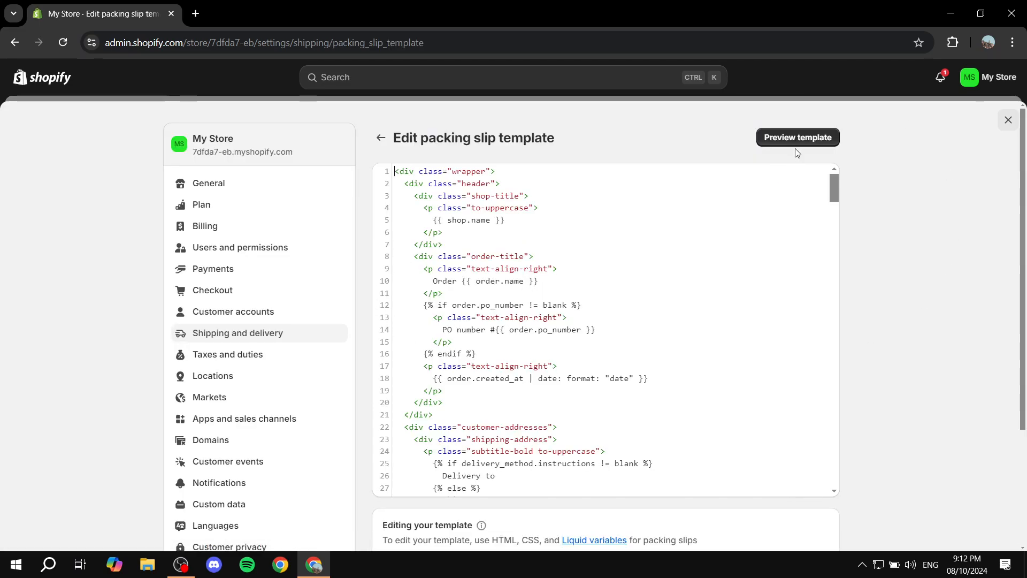
left_click(797, 137)
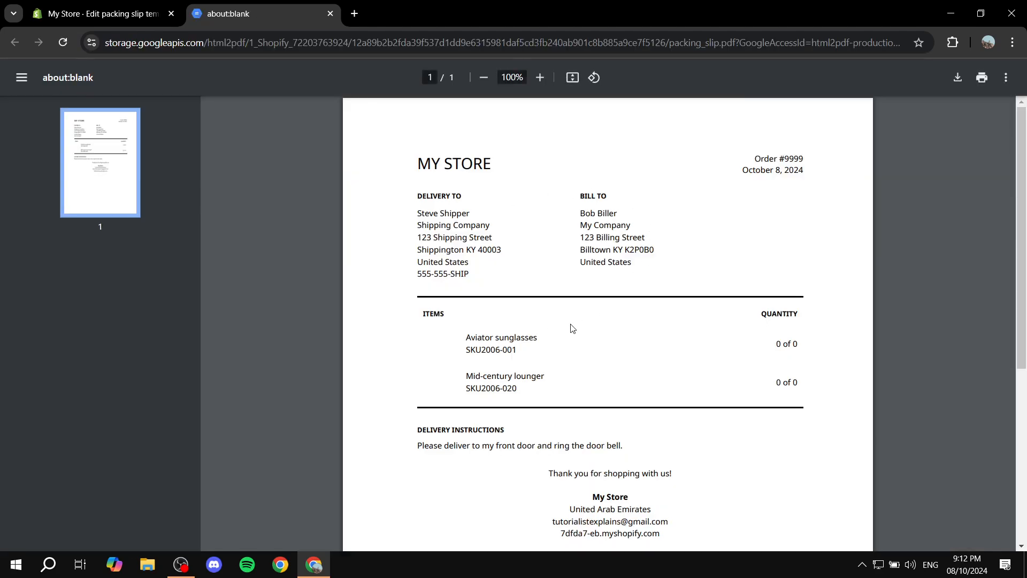
Scroll the packing slip PDF preview down to the footer showing the store address.
scroll("down", 3)
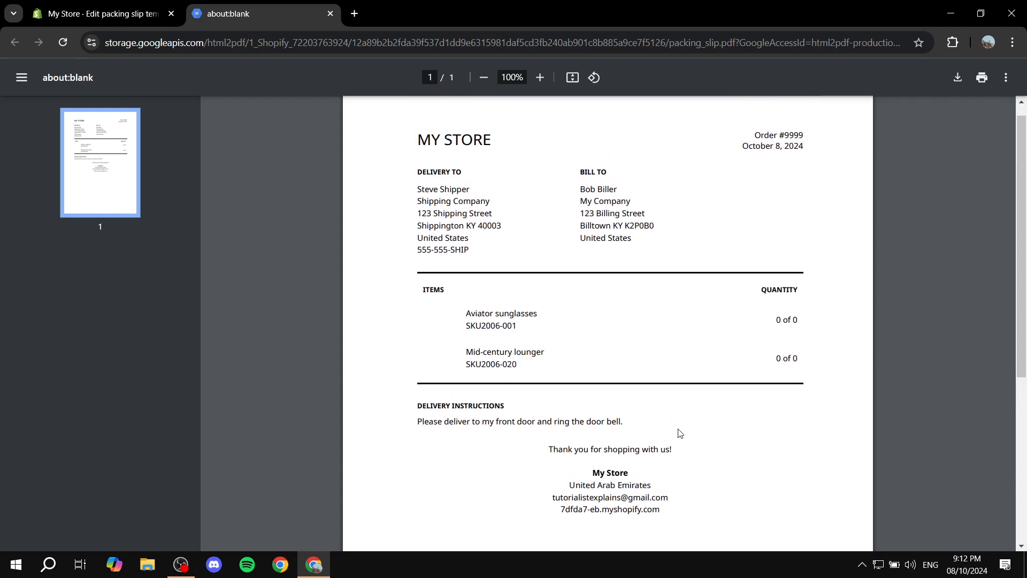
scroll("down", 3)
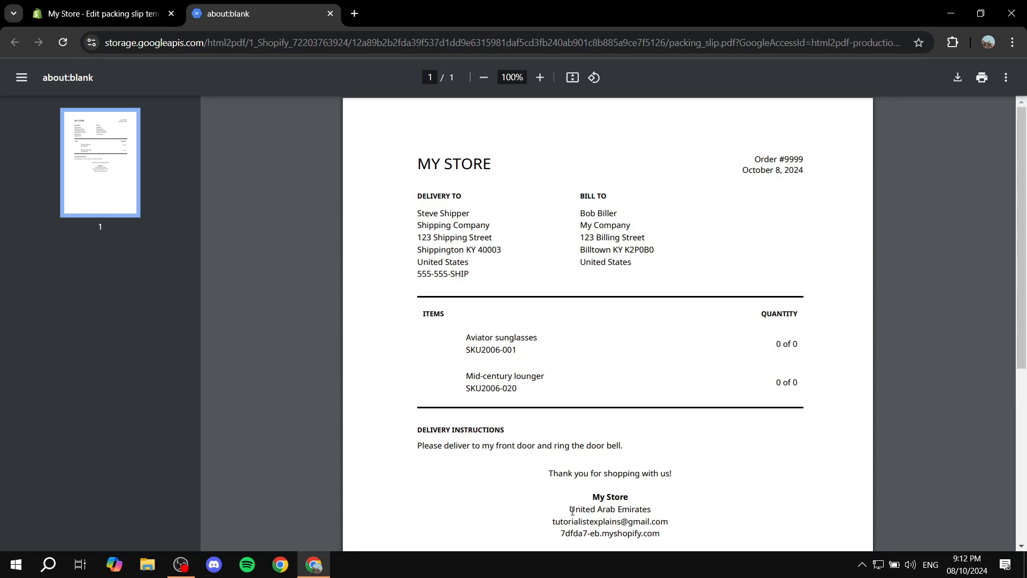
mouse_move(616, 524)
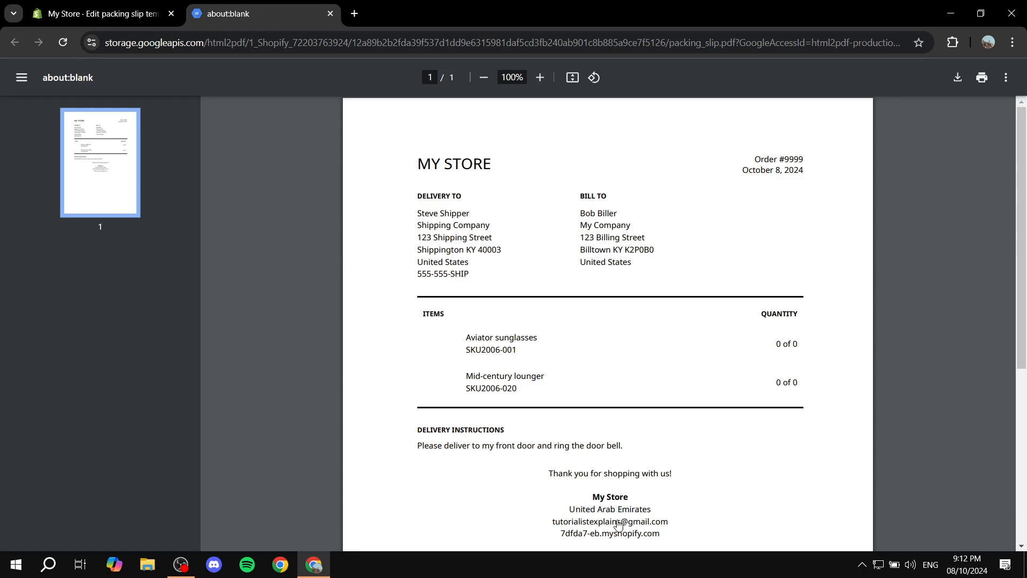
mouse_move(603, 170)
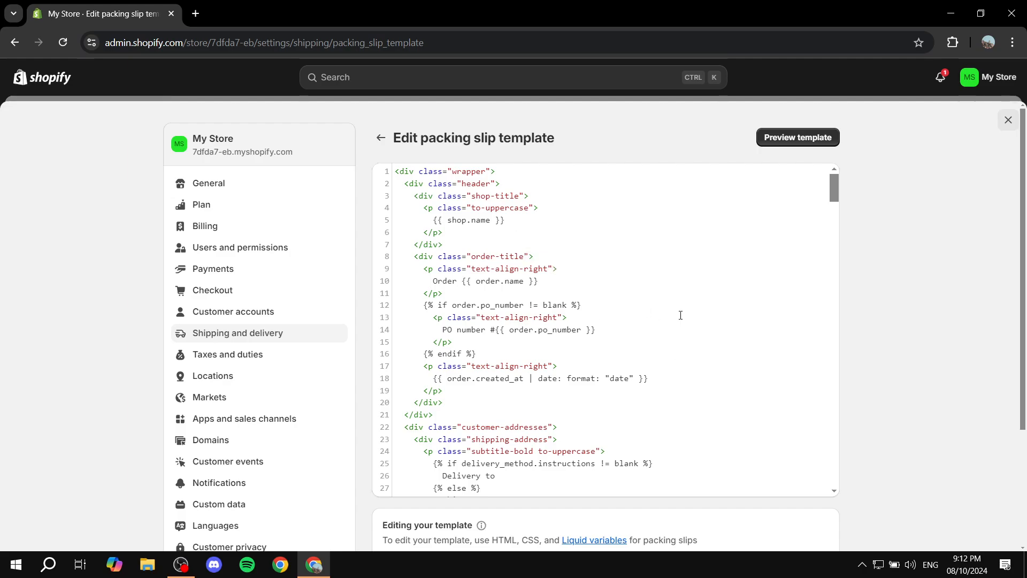
Select all the packing slip template code in the editor to copy it.
left_click(533, 256)
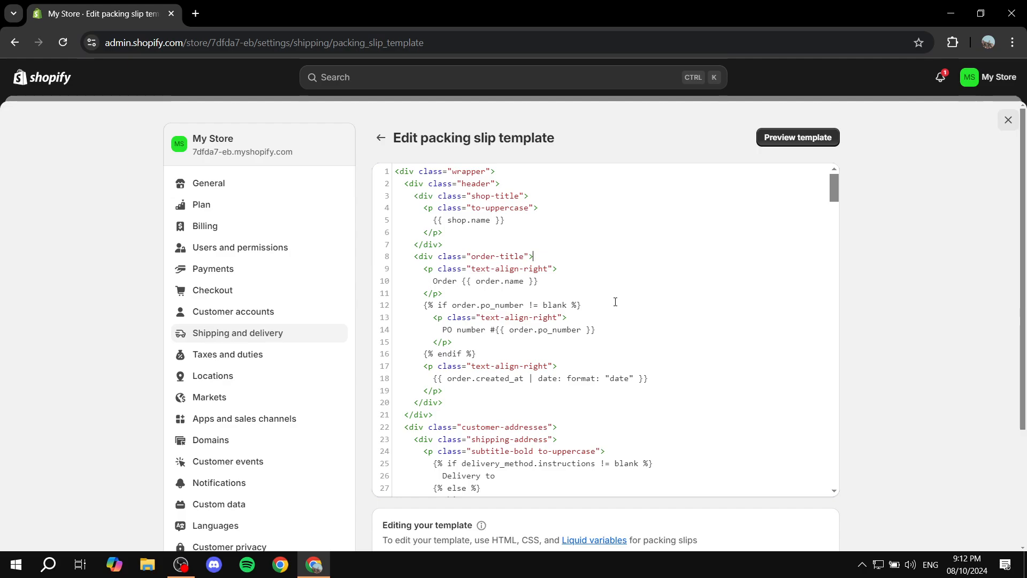
key("ctrl+a")
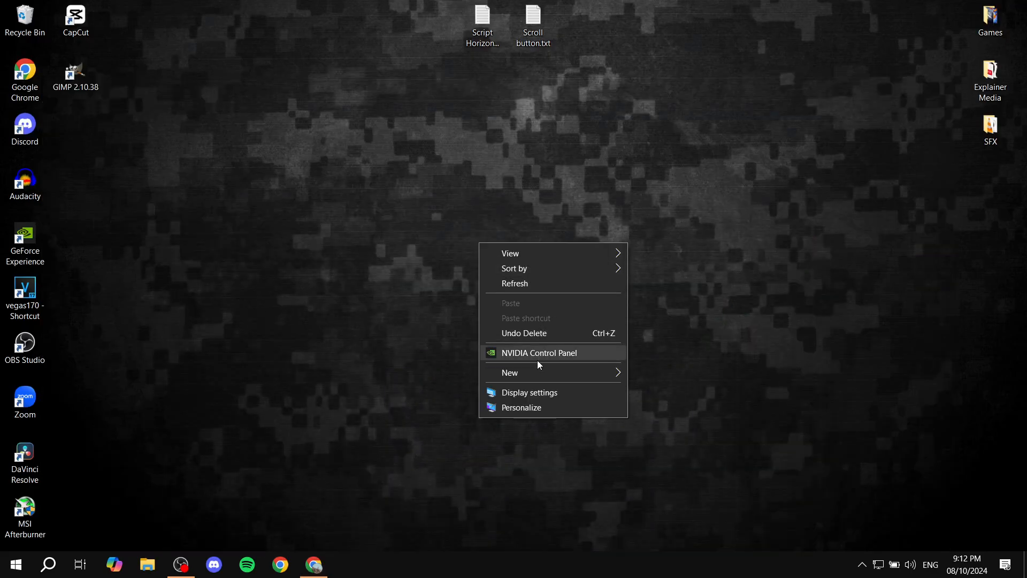
Create Backup.txt on the desktop holding the pasted template code, then close Notepad.
left_click(510, 372)
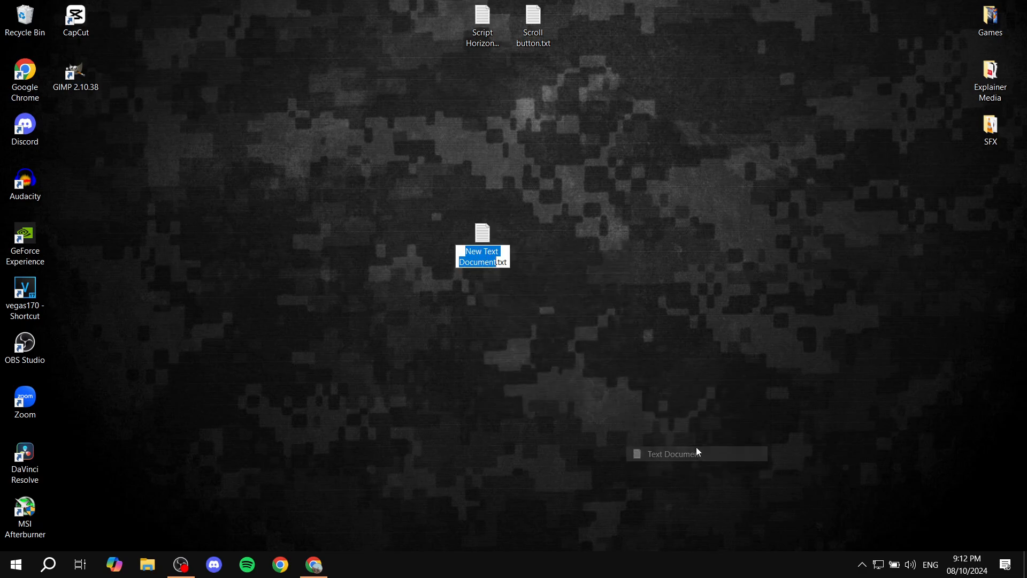
type("Backup.txt")
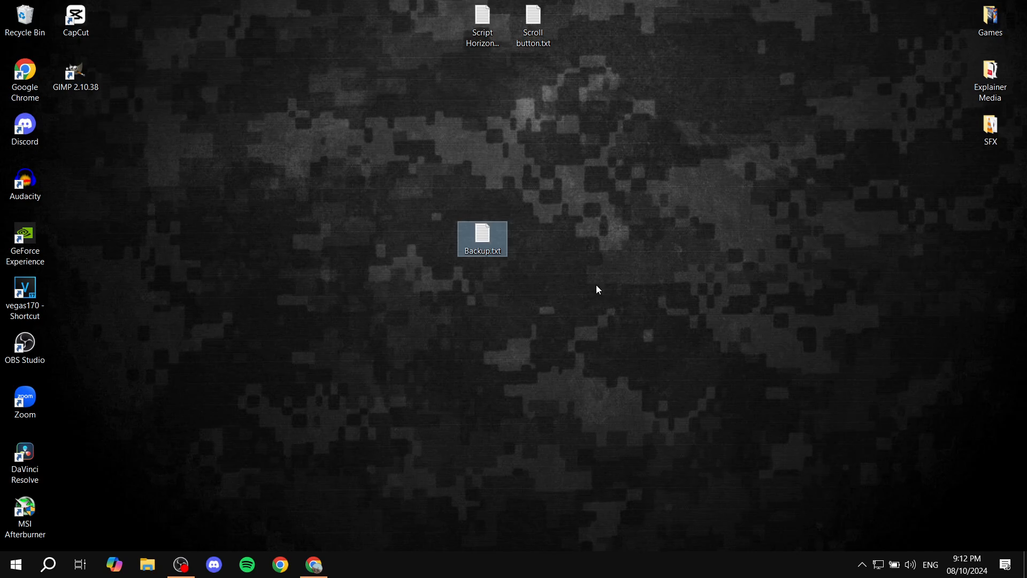
double_click(482, 234)
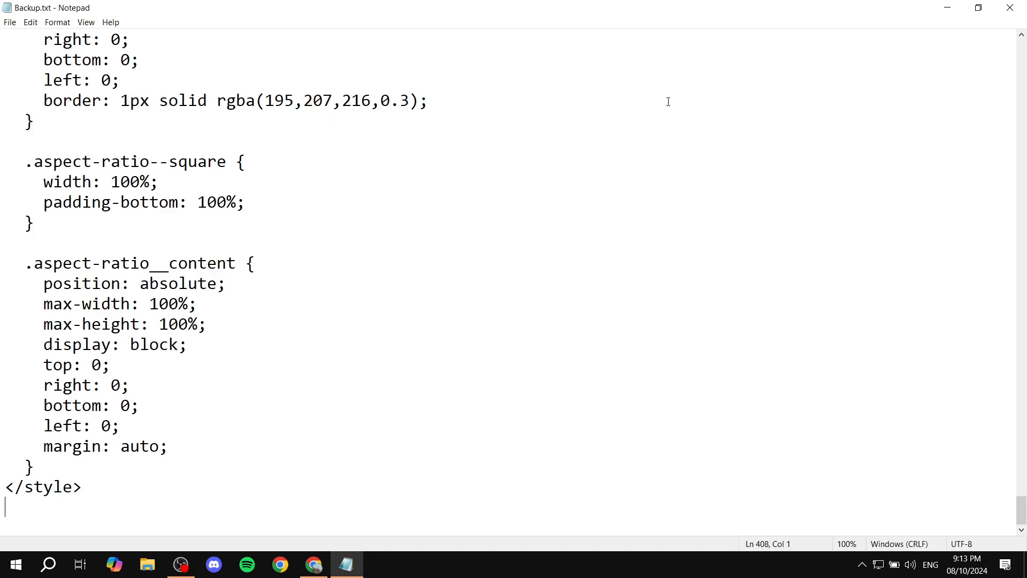
left_click(945, 7)
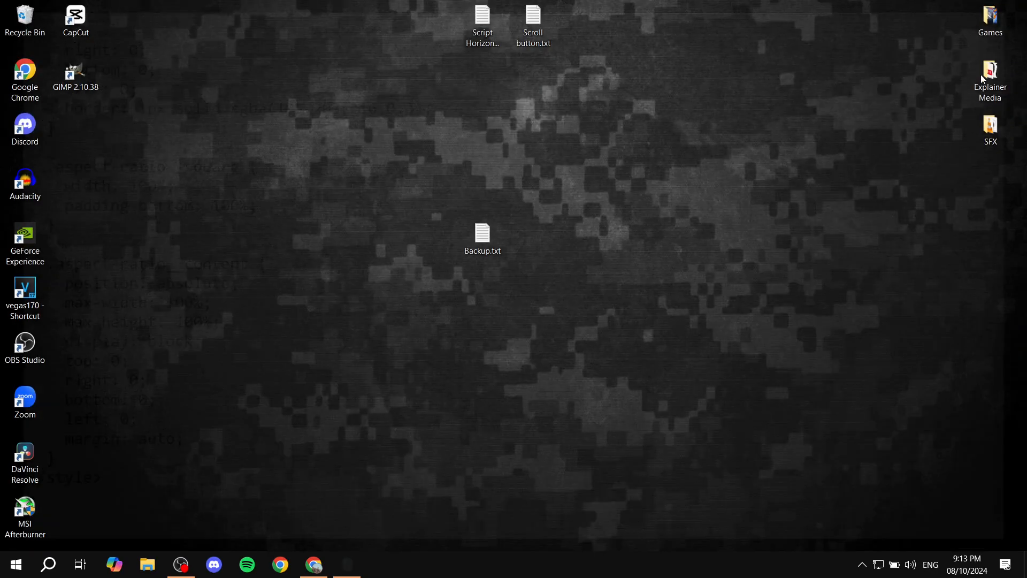
Delete the {{ shop_address.summary }} line and its blank line from the template footer.
left_click(313, 563)
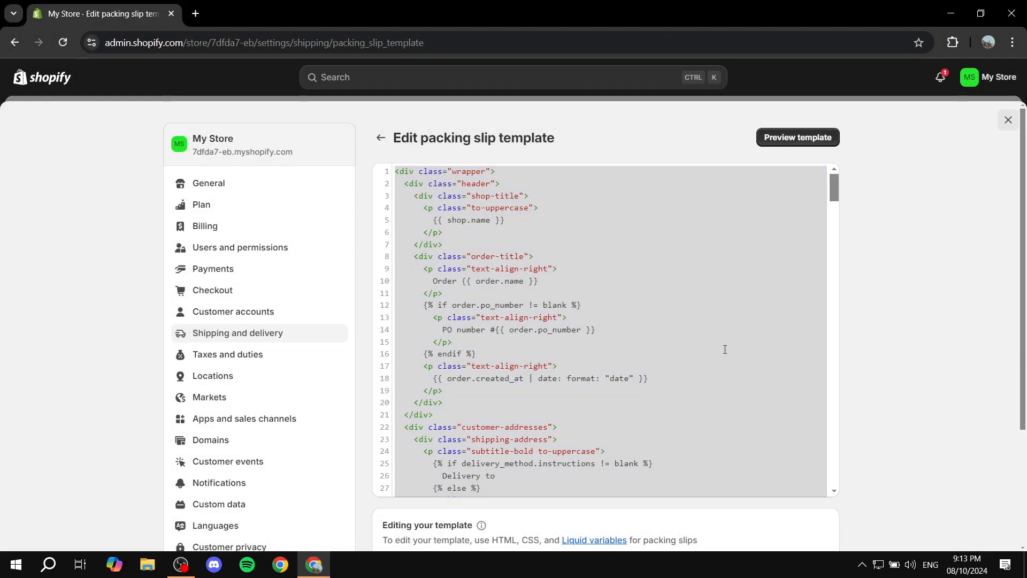
scroll("down", 3)
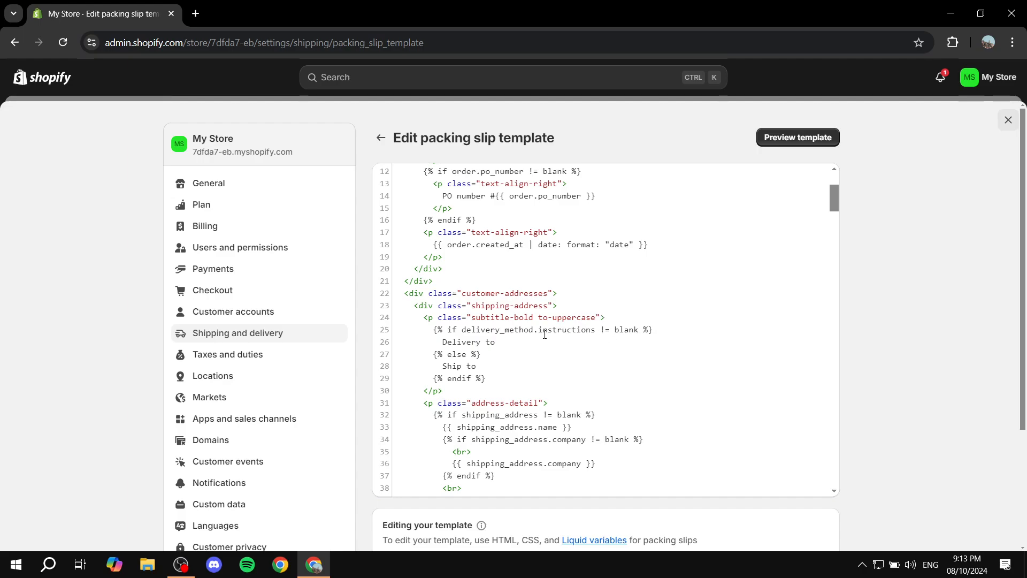
scroll("down", 3)
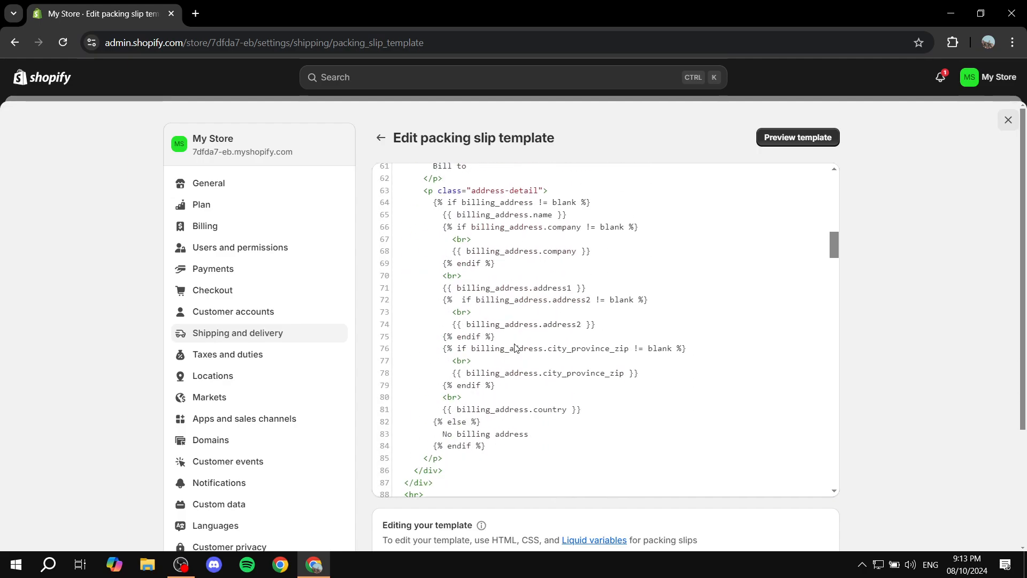
scroll("down", 3)
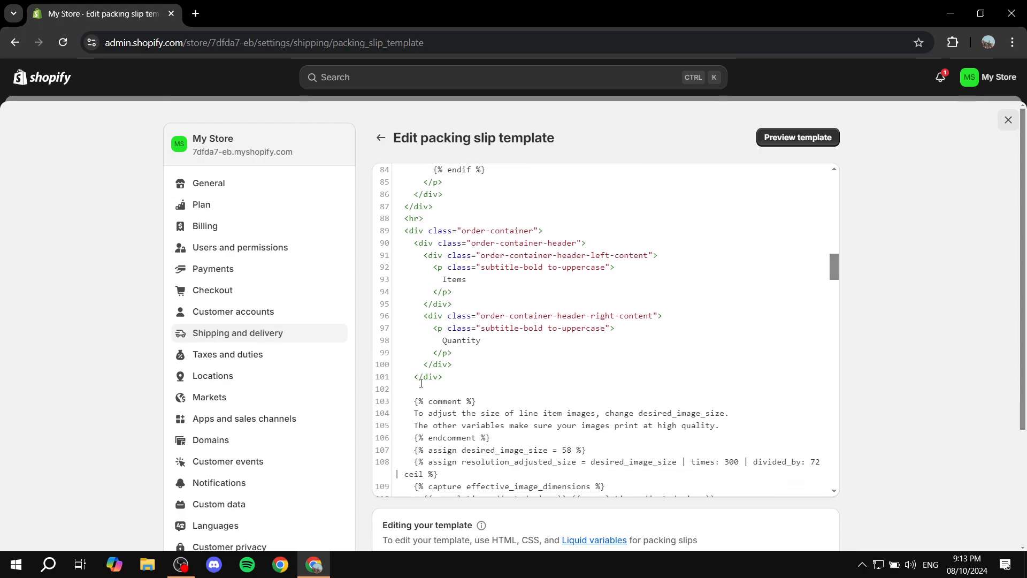
scroll("down", 3)
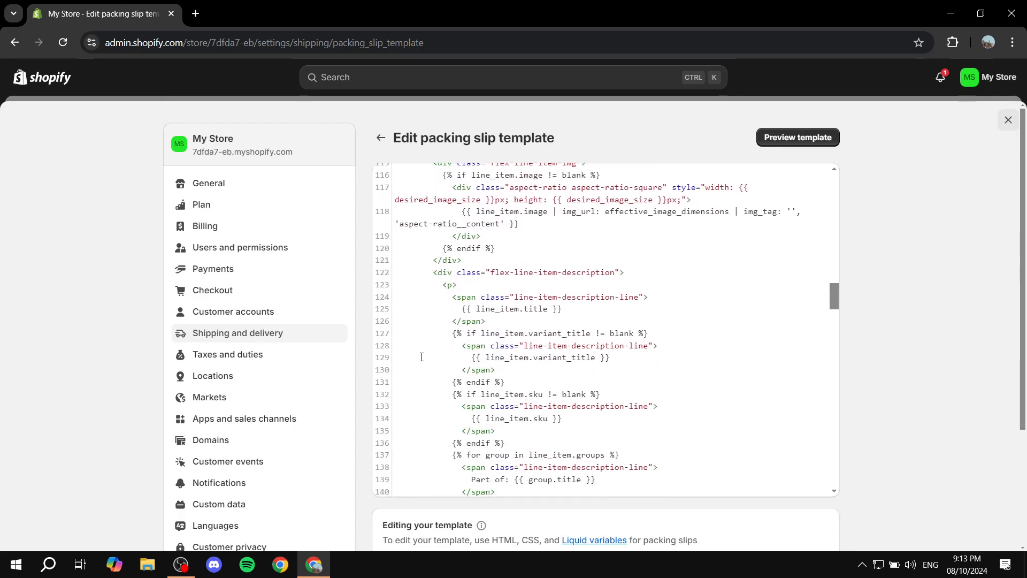
scroll("down", 3)
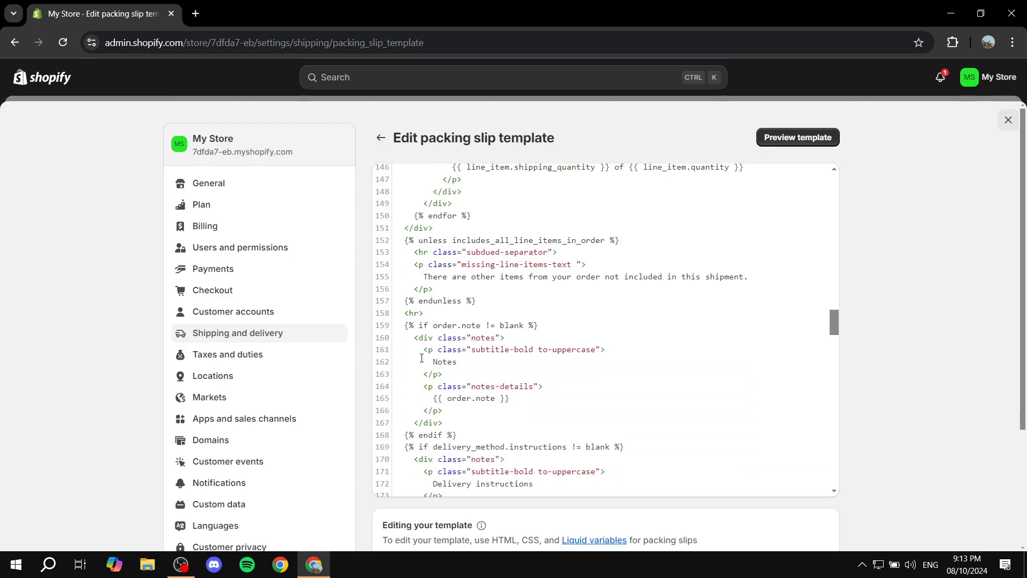
scroll("down", 3)
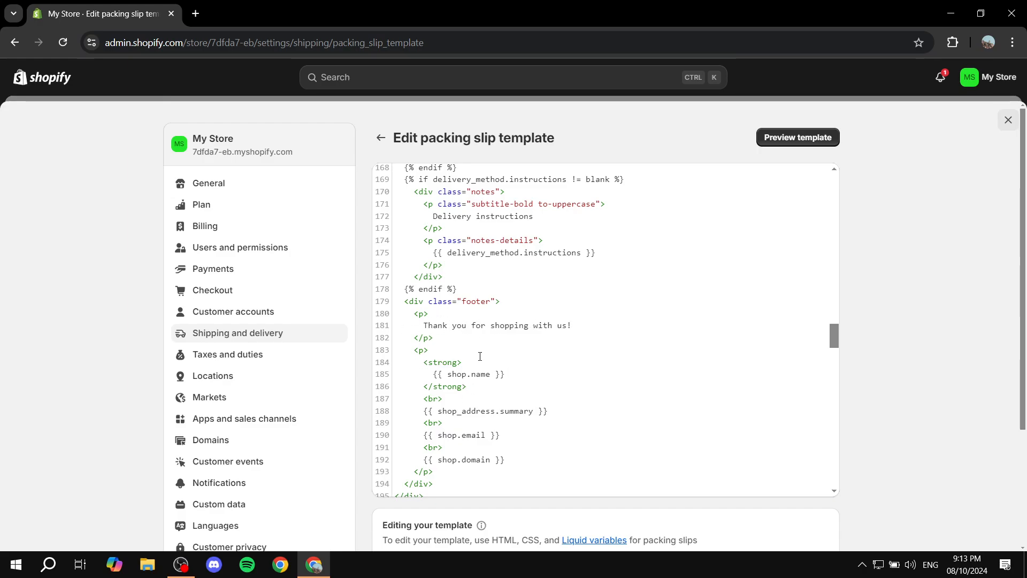
mouse_move(512, 407)
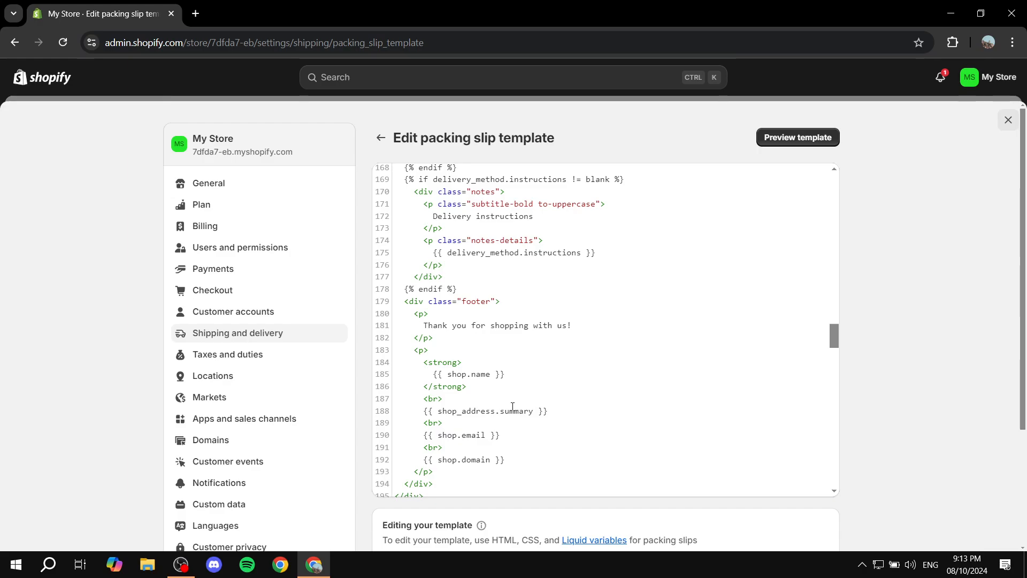
mouse_move(420, 440)
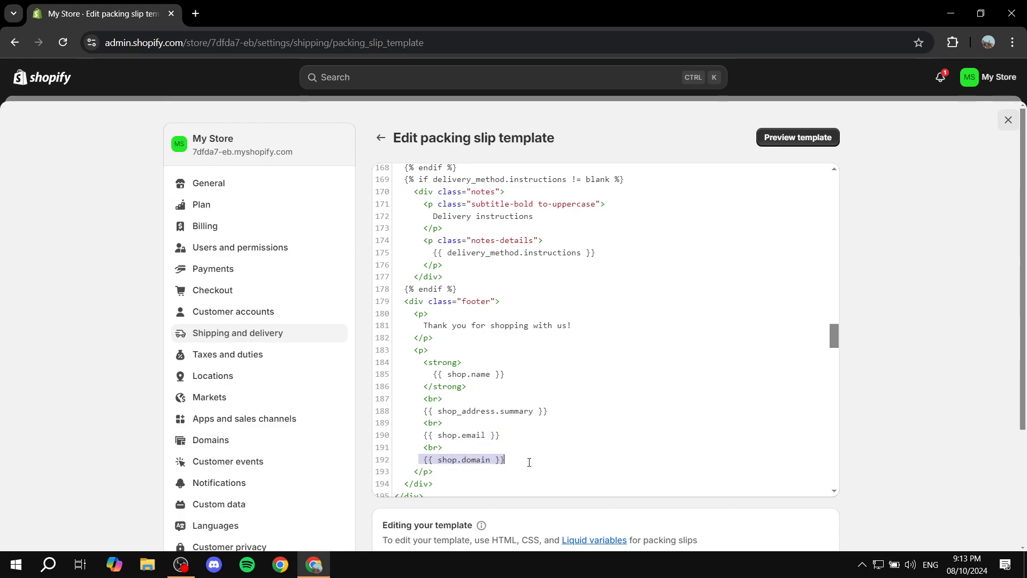
mouse_move(514, 446)
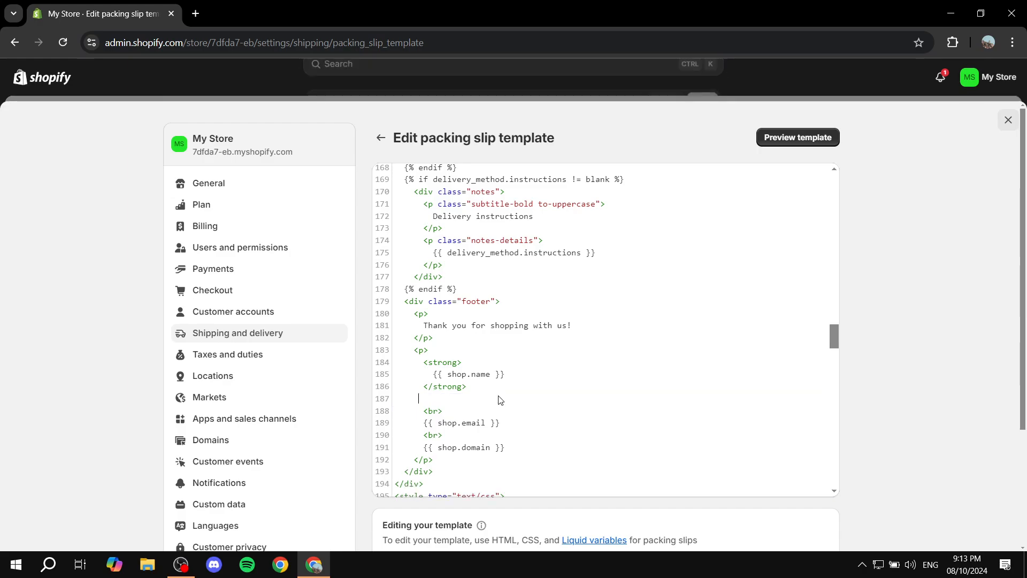
key("Backspace")
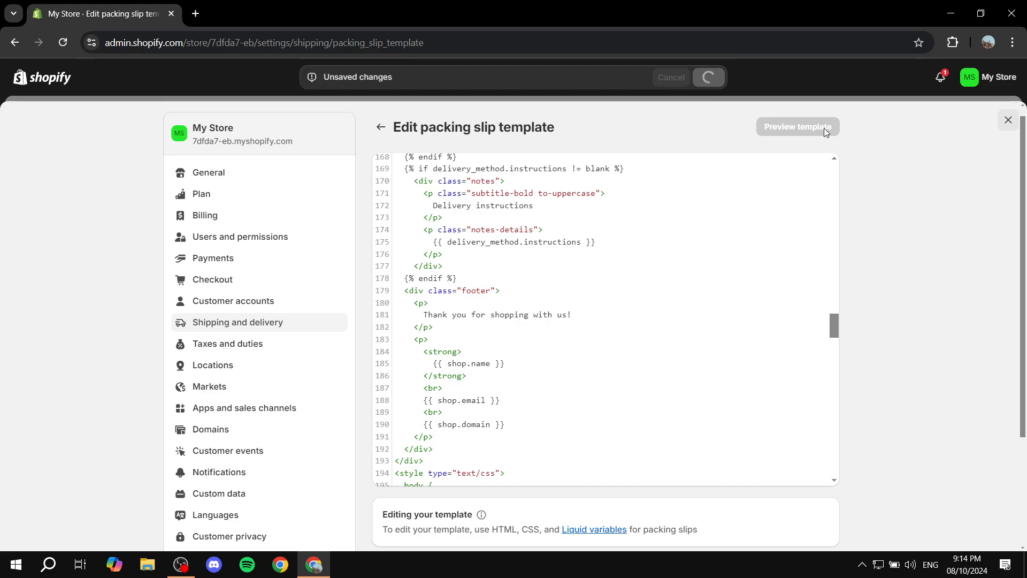
Preview the edited packing slip and confirm the footer no longer shows the shop address.
left_click(797, 126)
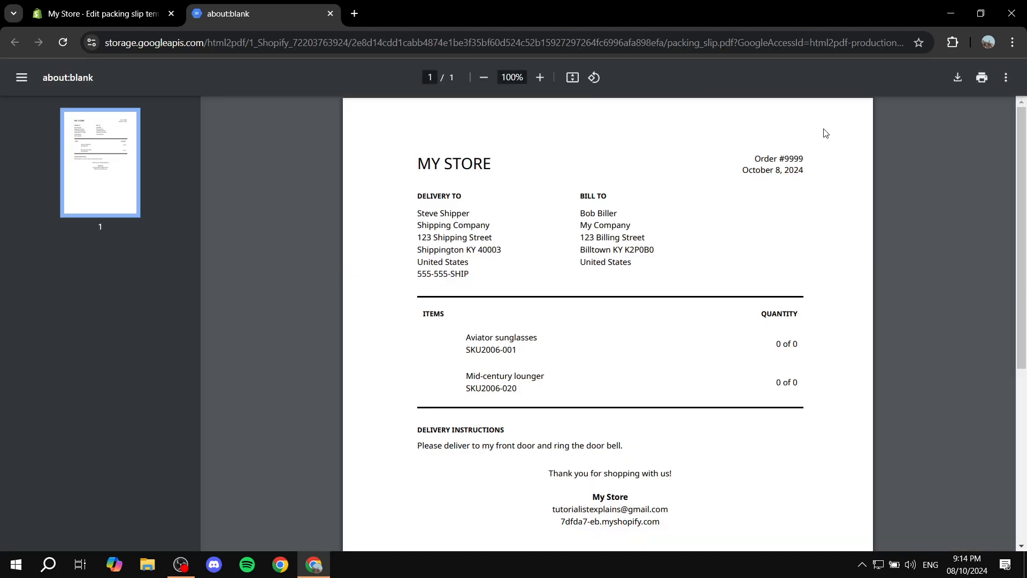
scroll("down", 3)
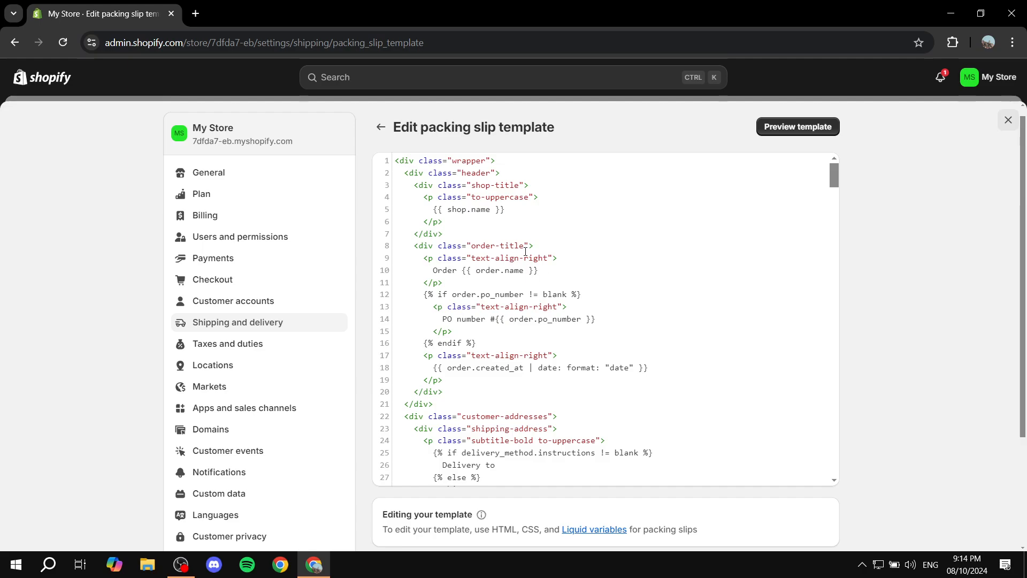
Find the Bill to heading by searching the code for 'bill', then exit to Themes.
scroll("down", 3)
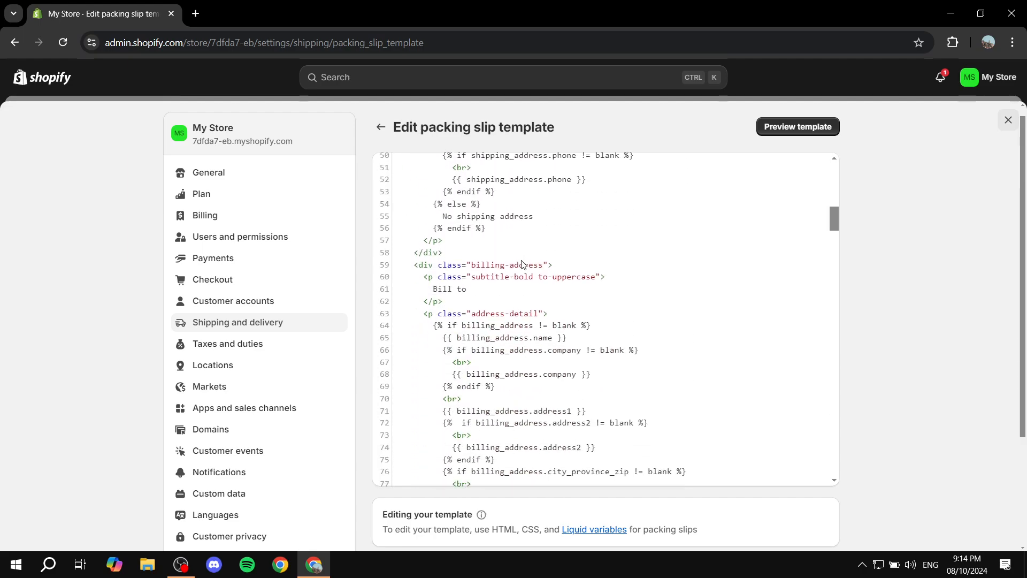
scroll("down", 3)
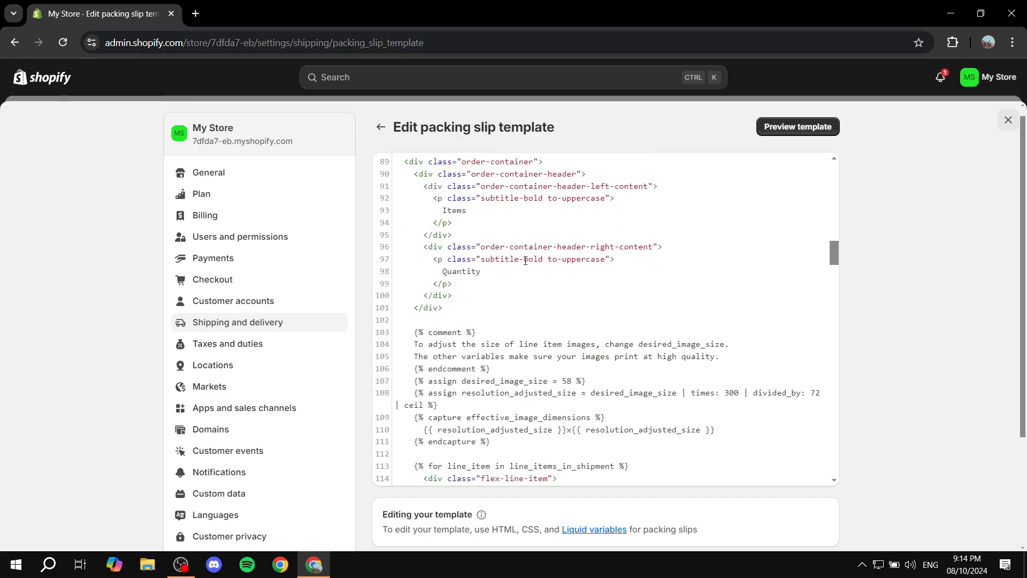
scroll("down", 3)
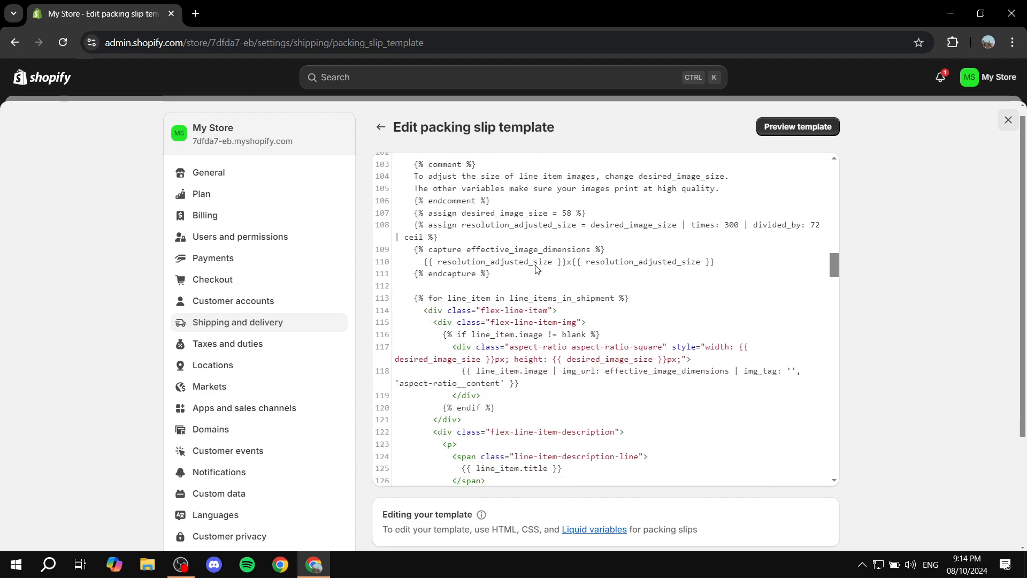
scroll("down", 3)
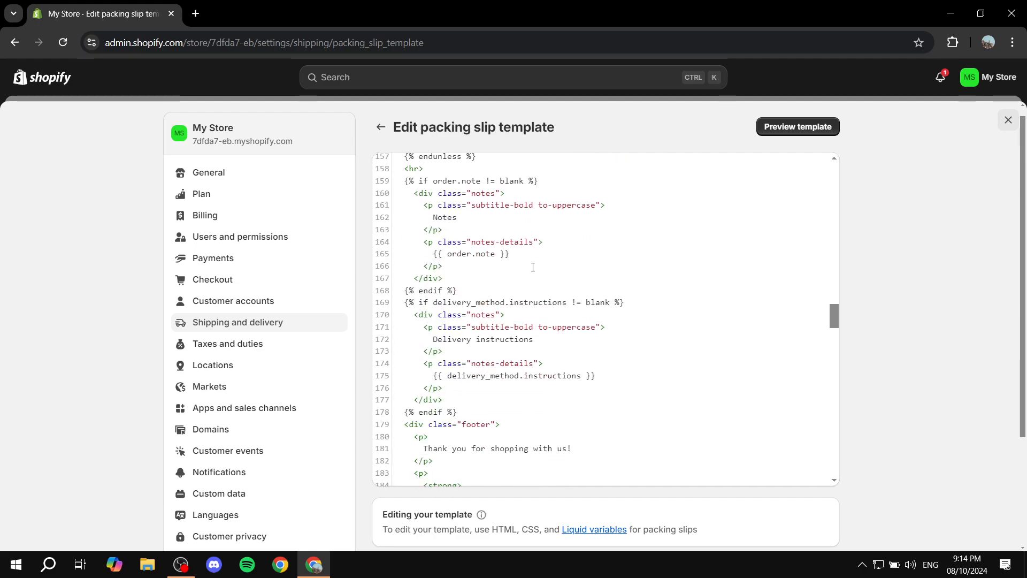
scroll("down", 3)
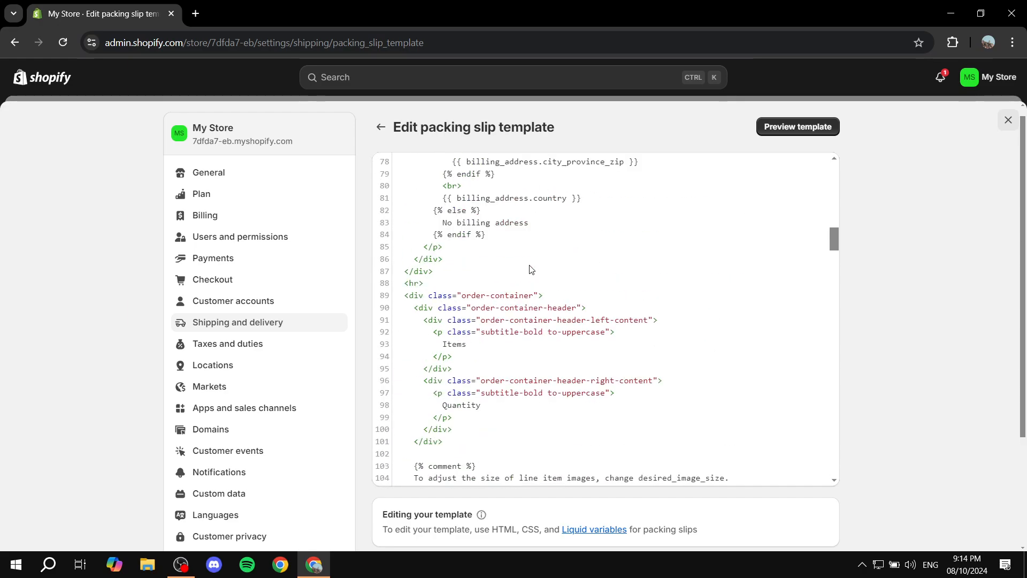
key("ctrl+f")
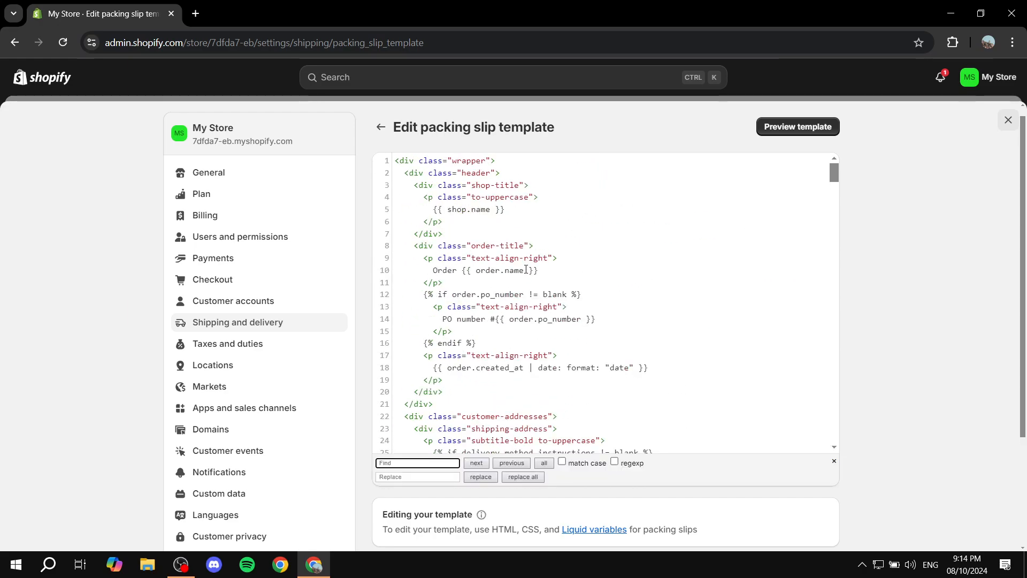
type("bill t")
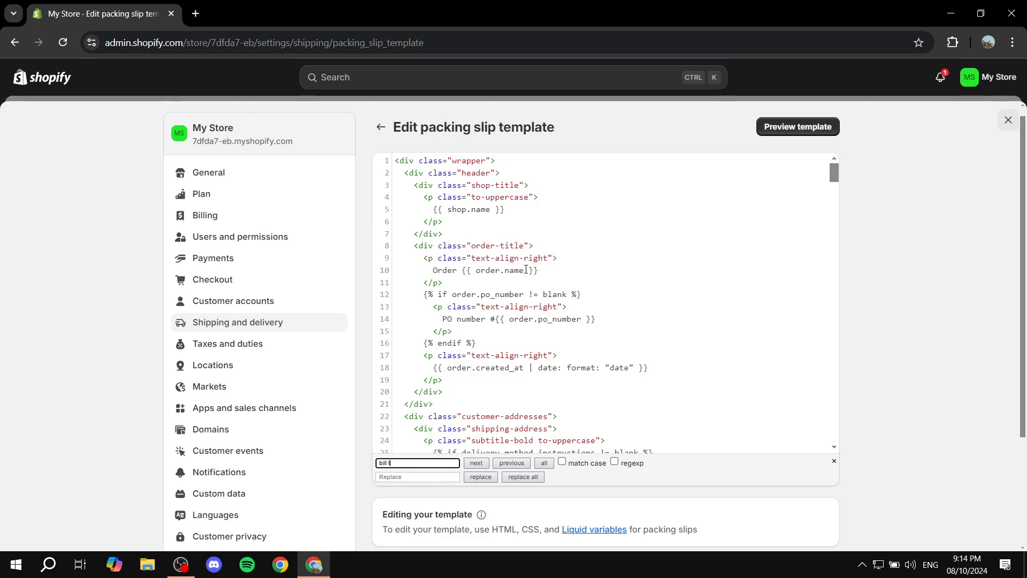
type("o")
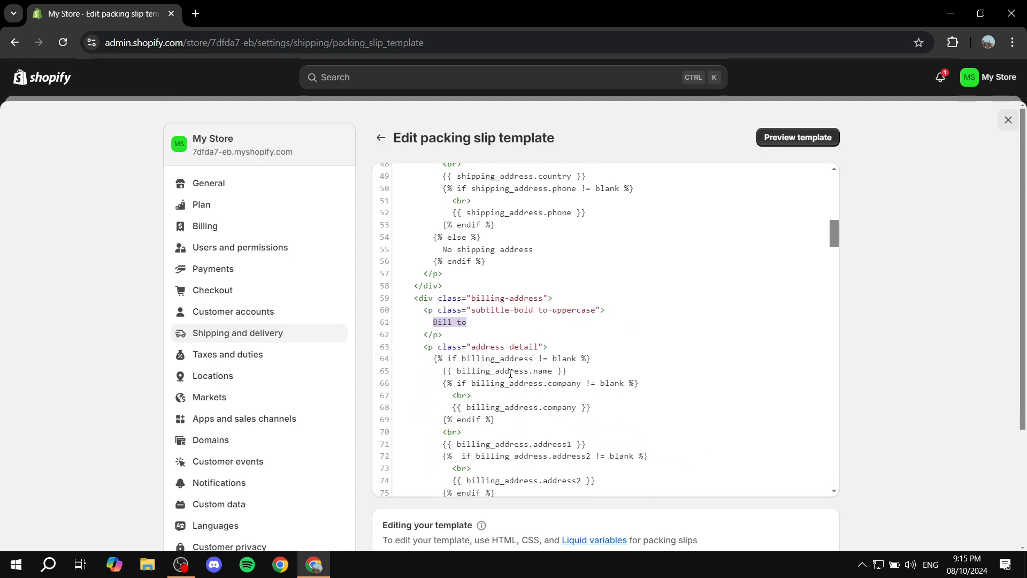
scroll("down", 3)
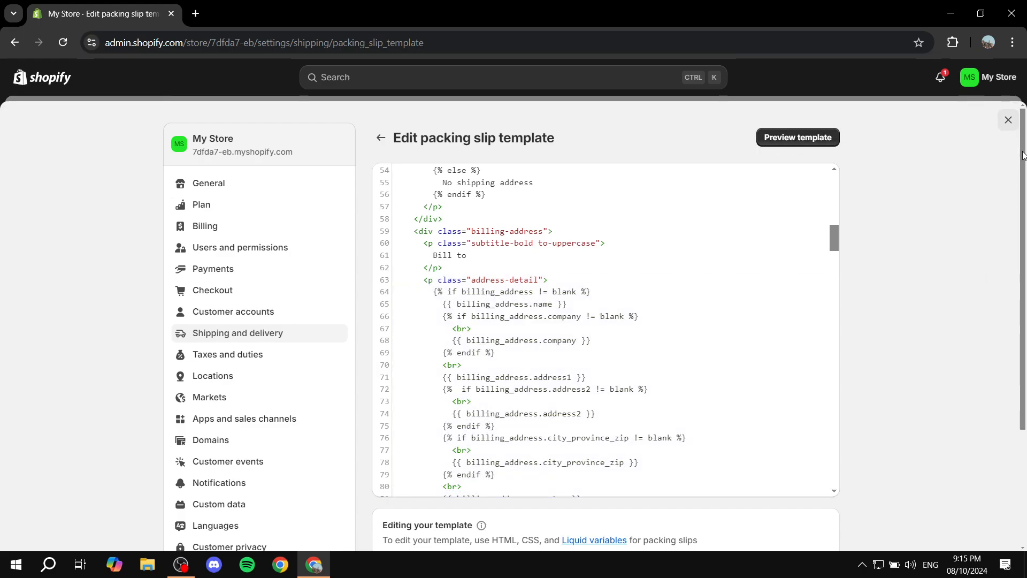
left_click(1008, 119)
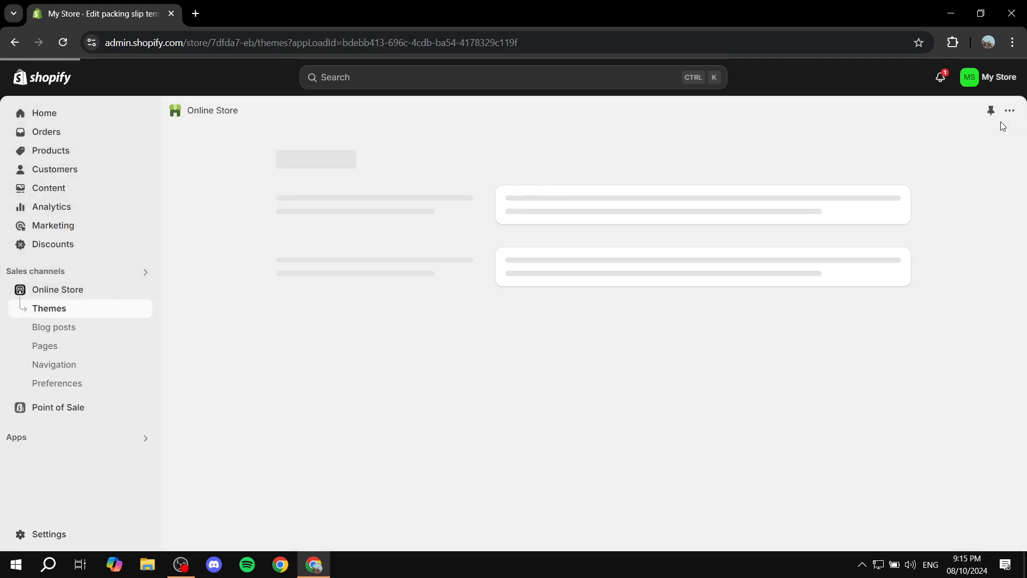